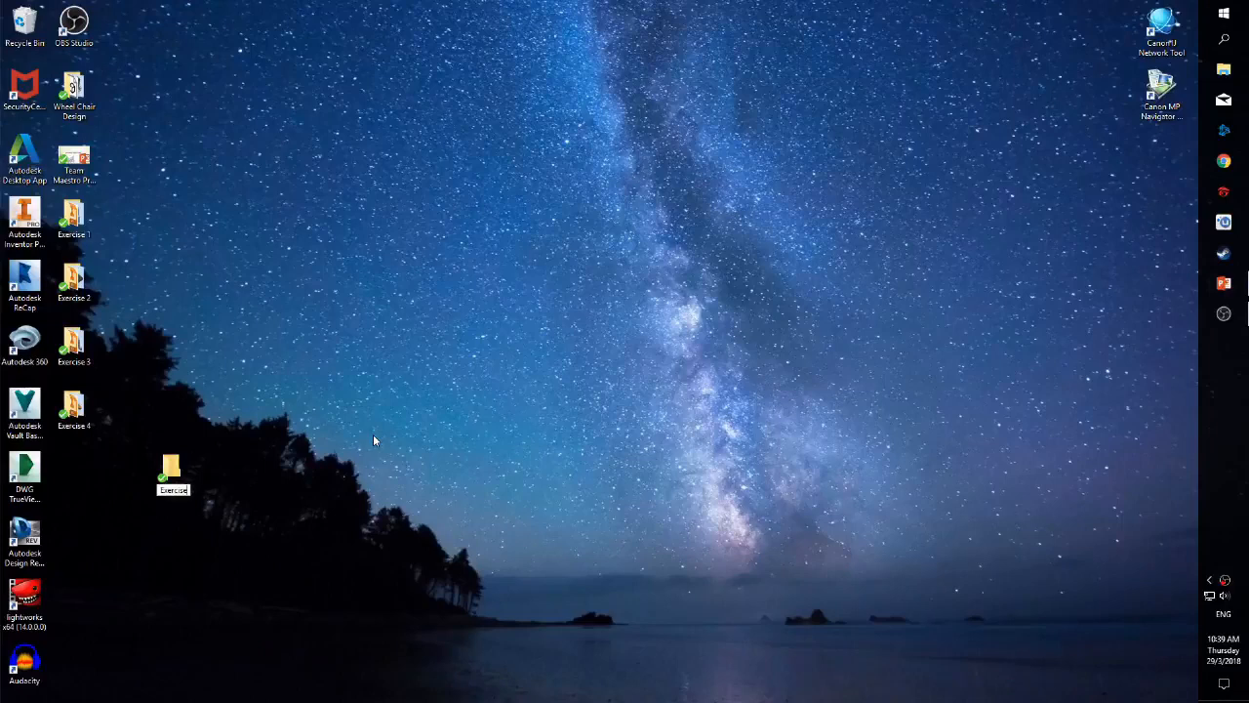
Step: Name the new desktop folder Exercise 5, place it below Exercise 4, and launch Autodesk Inventor
{"action": "left_click", "coordinate": [172, 472]}
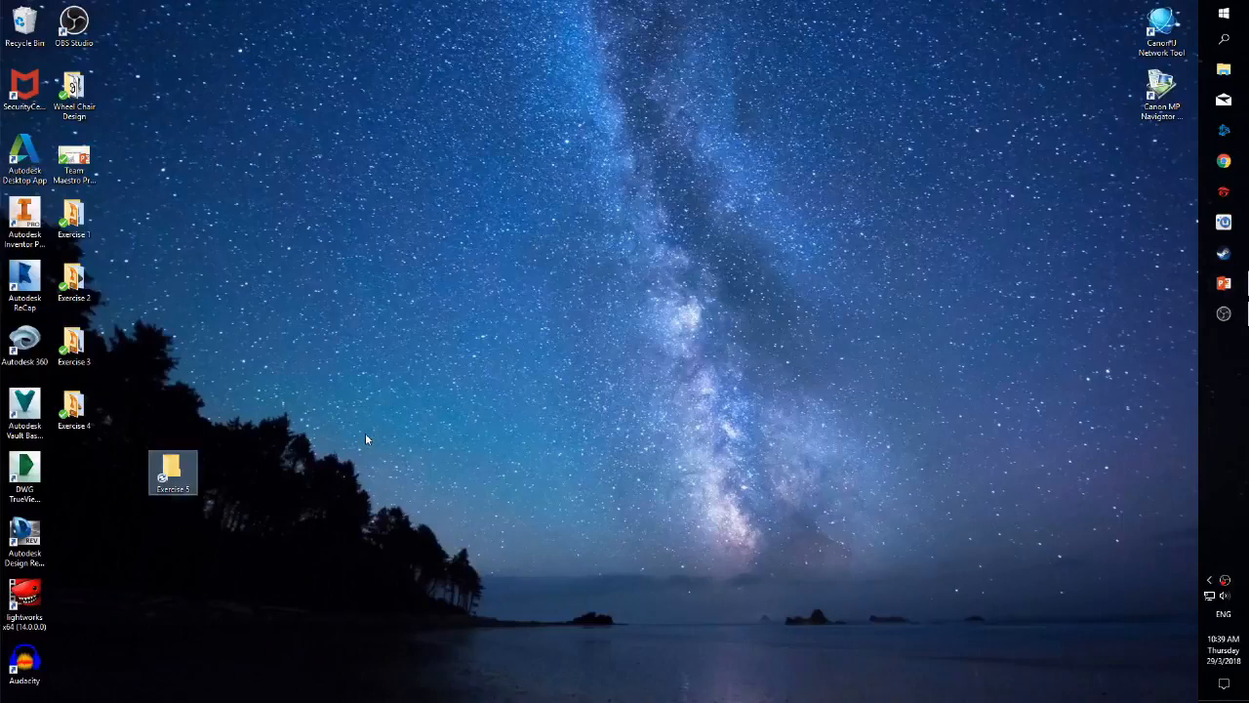
{"action": "left_click_drag", "start_coordinate": [172, 475], "coordinate": [74, 474]}
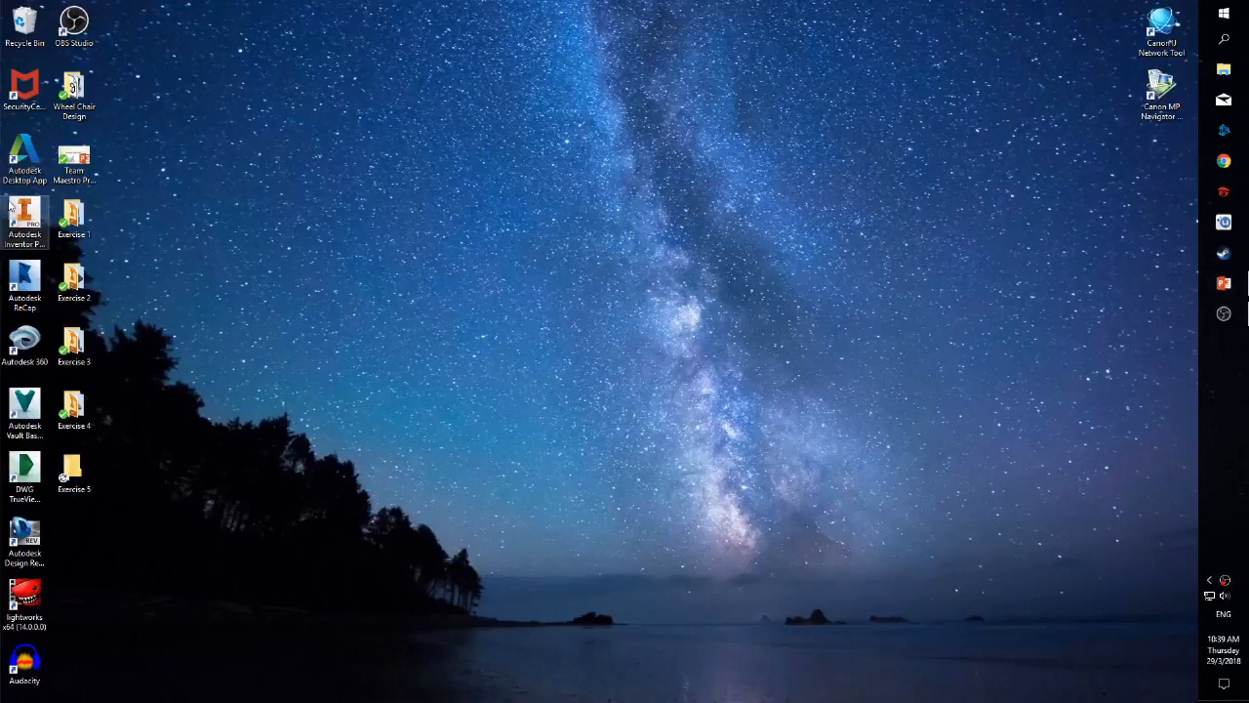
{"action": "double_click", "coordinate": [23, 215]}
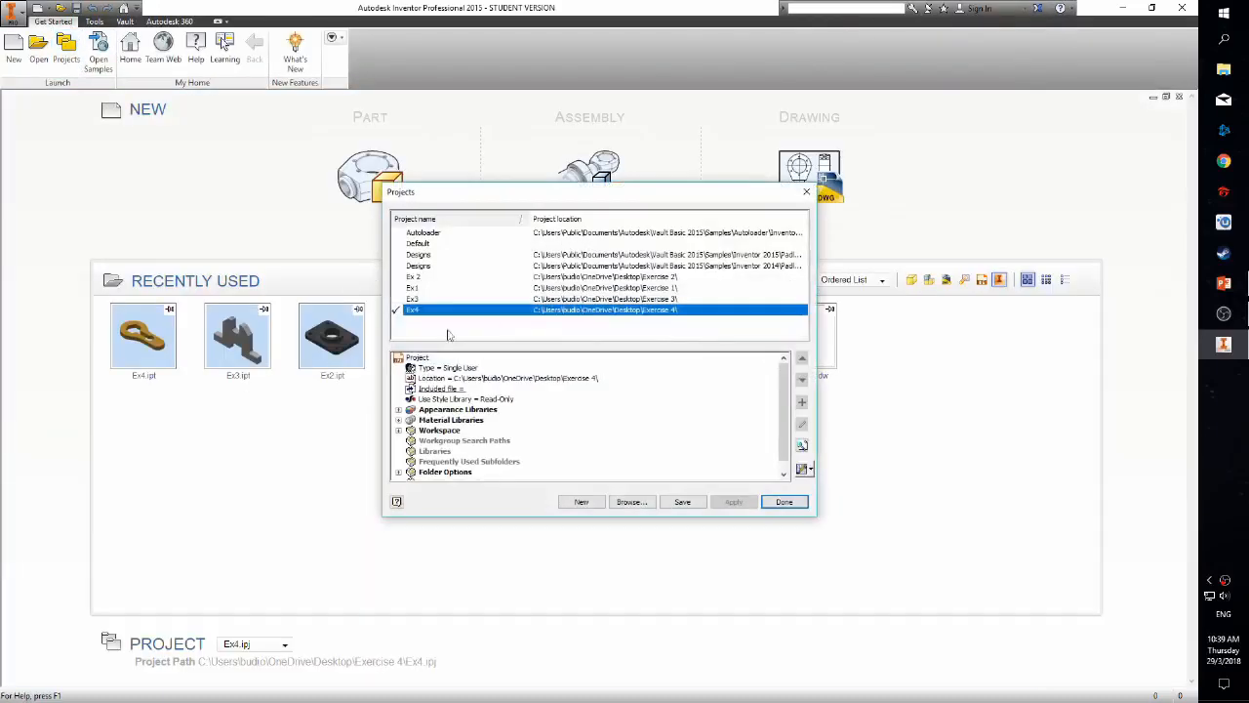
Step: Create a single-user project Ex5 located in the desktop Exercise 5 folder and leave it active
{"action": "left_click", "coordinate": [582, 501]}
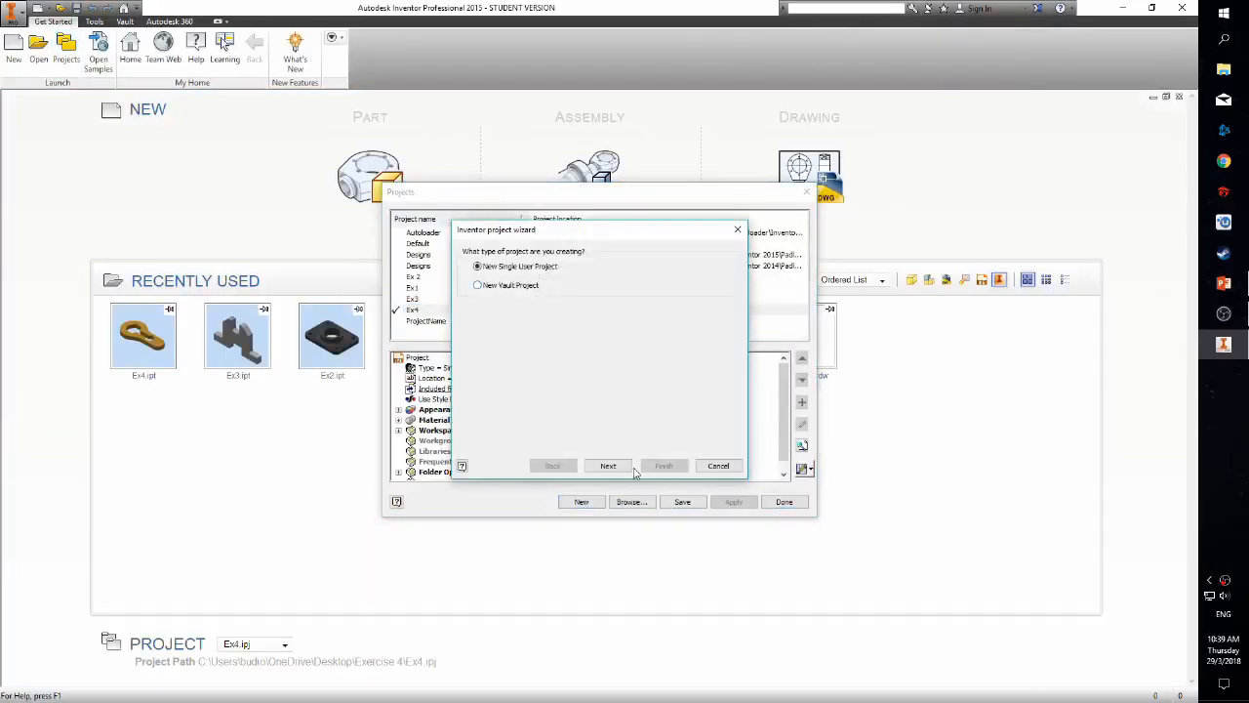
{"action": "left_click", "coordinate": [609, 464]}
{"action": "type", "text": "Exercise"}
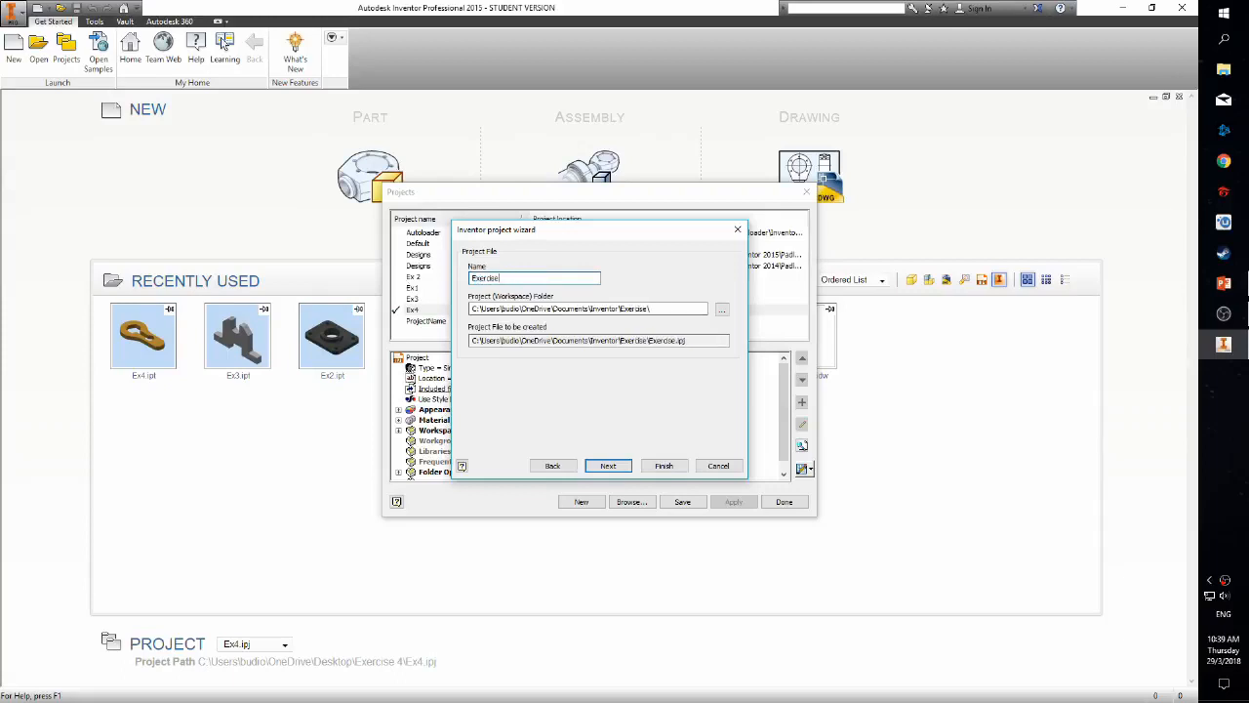
{"action": "key", "text": "BackSpace"}
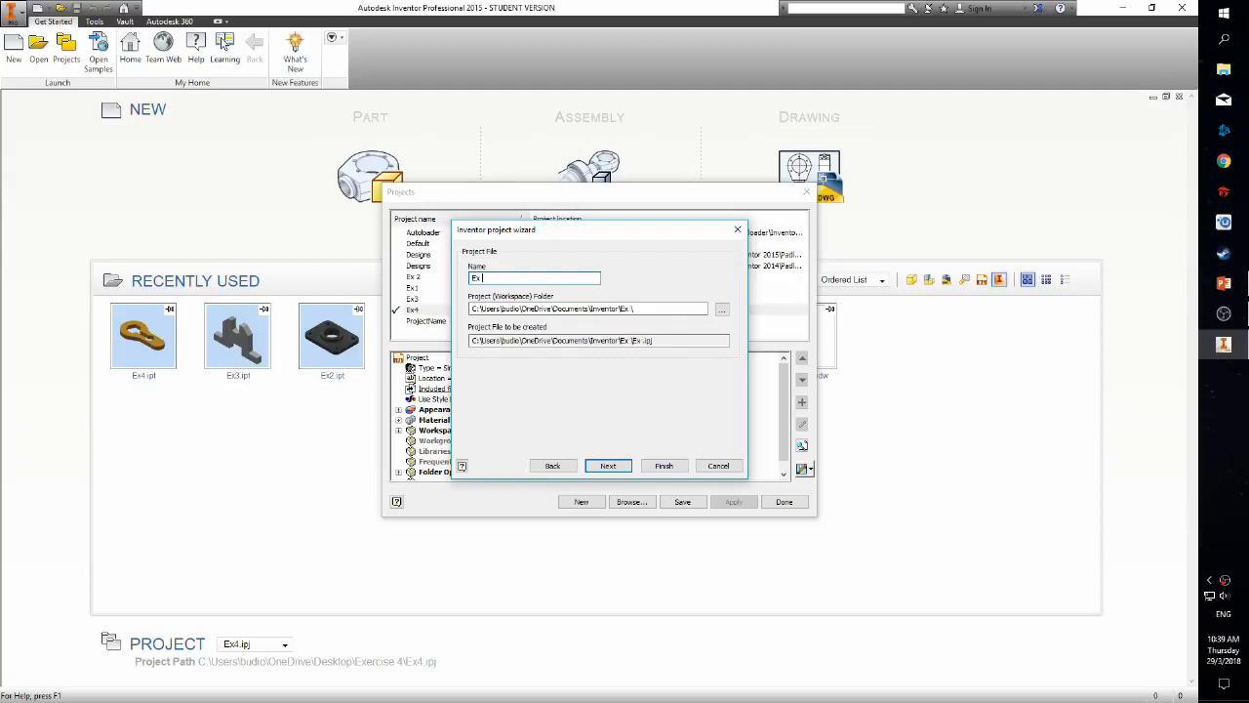
{"action": "left_click", "coordinate": [723, 308]}
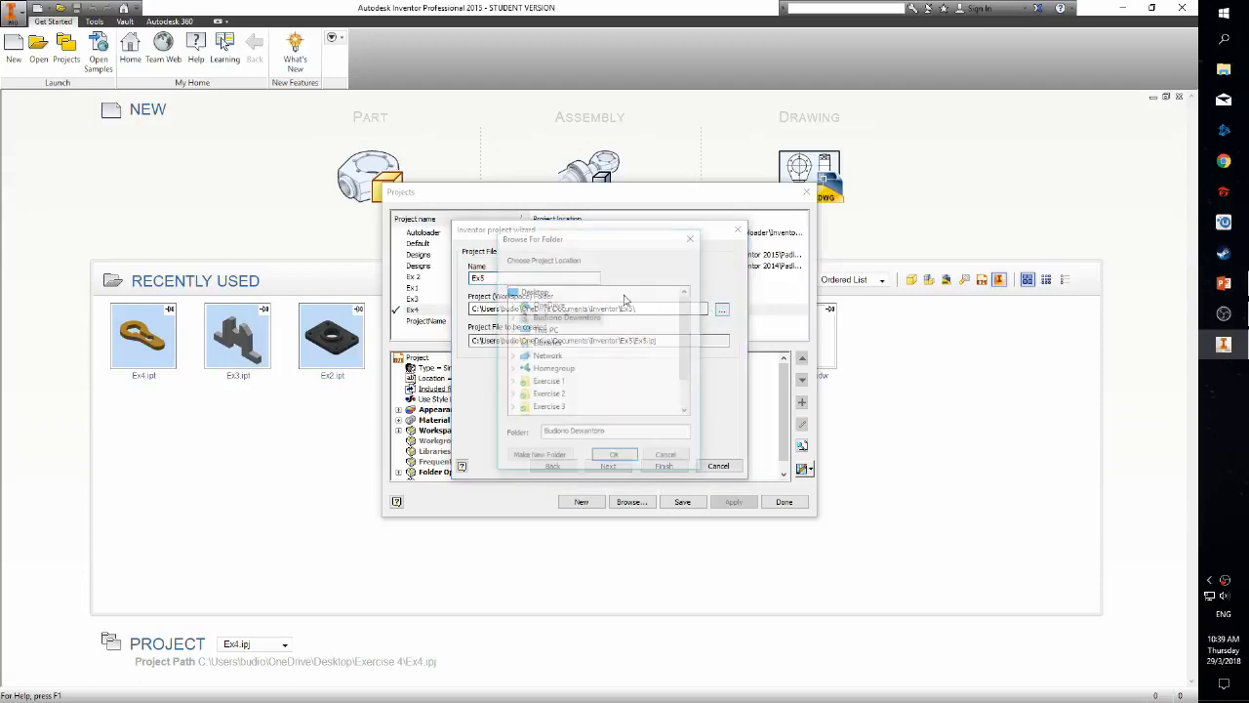
{"action": "left_click", "coordinate": [549, 394]}
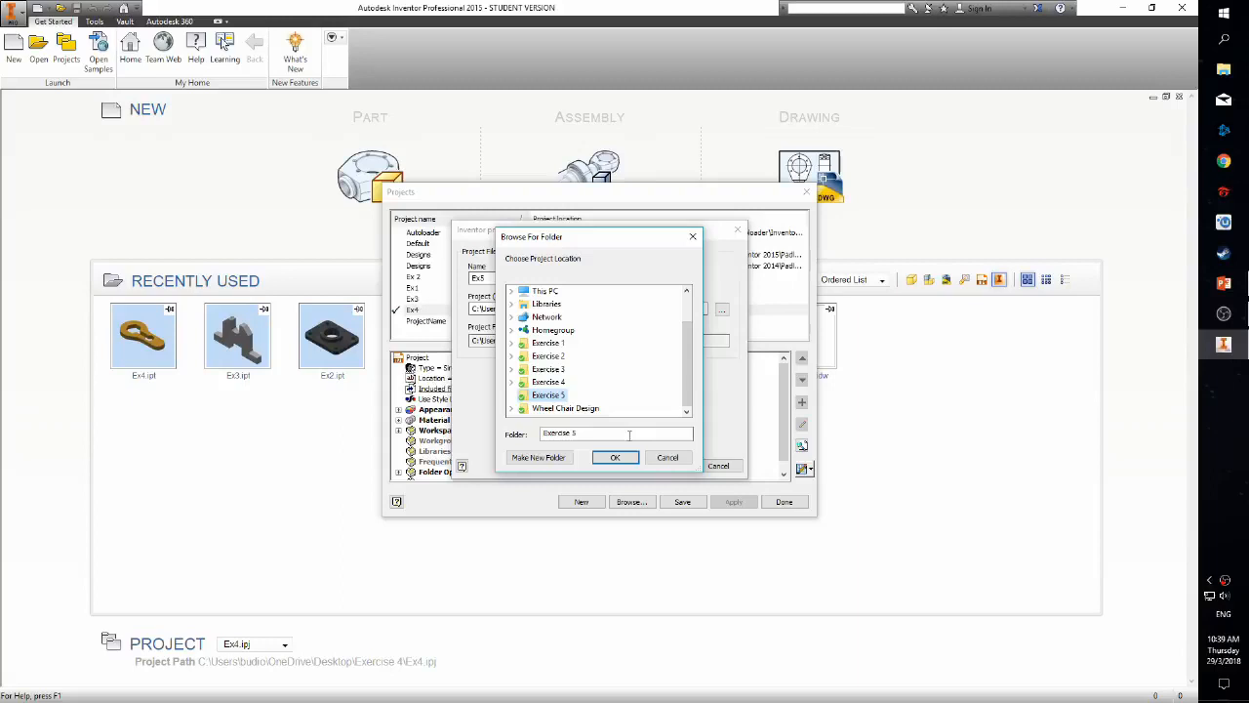
{"action": "left_click", "coordinate": [615, 456]}
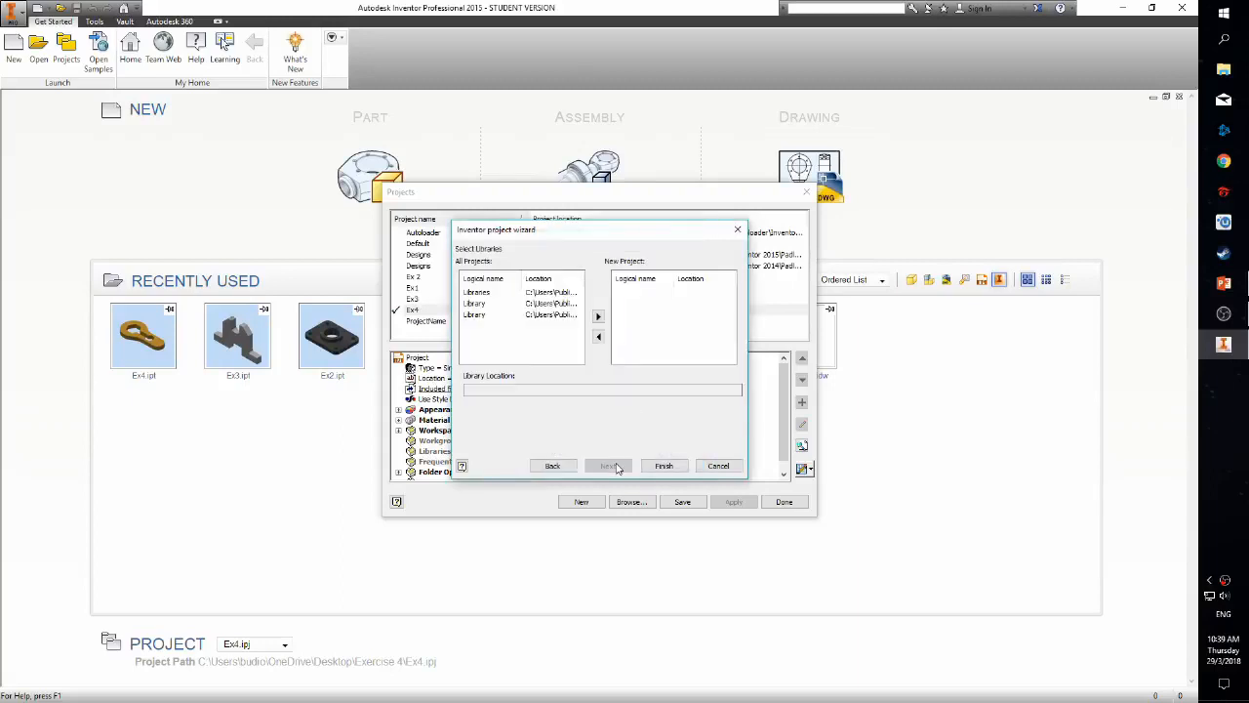
{"action": "left_click", "coordinate": [664, 464]}
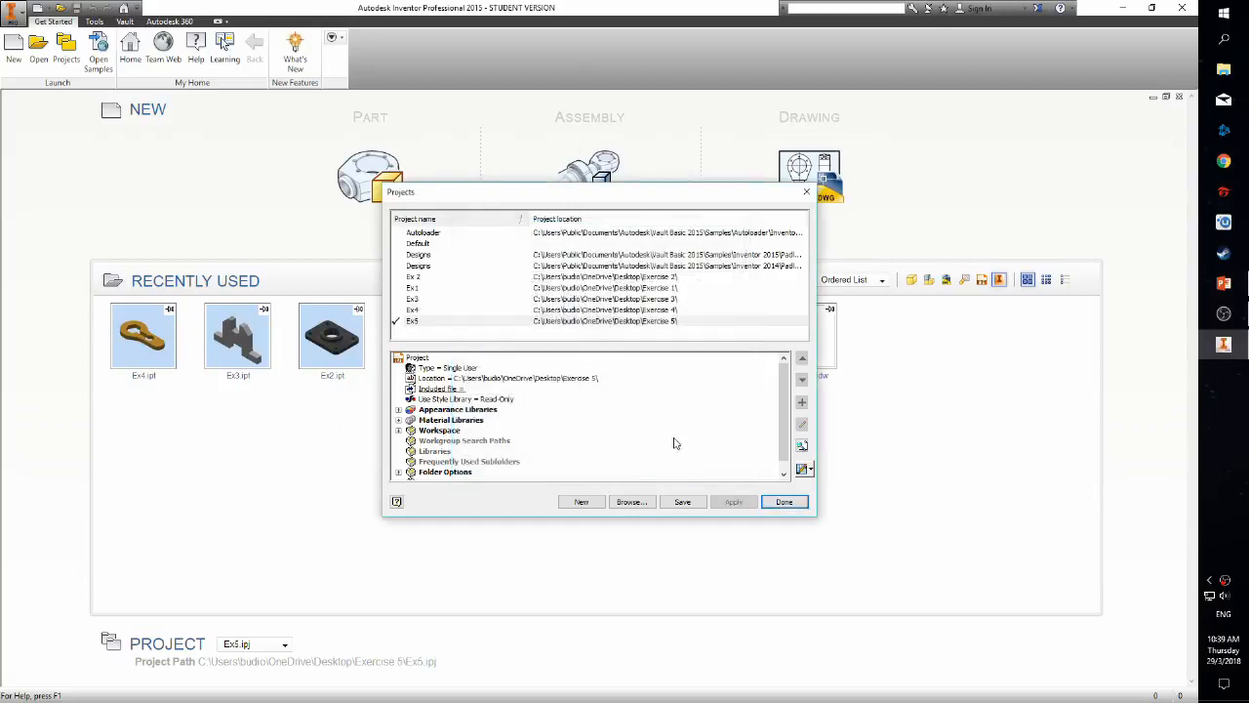
{"action": "left_click", "coordinate": [785, 500]}
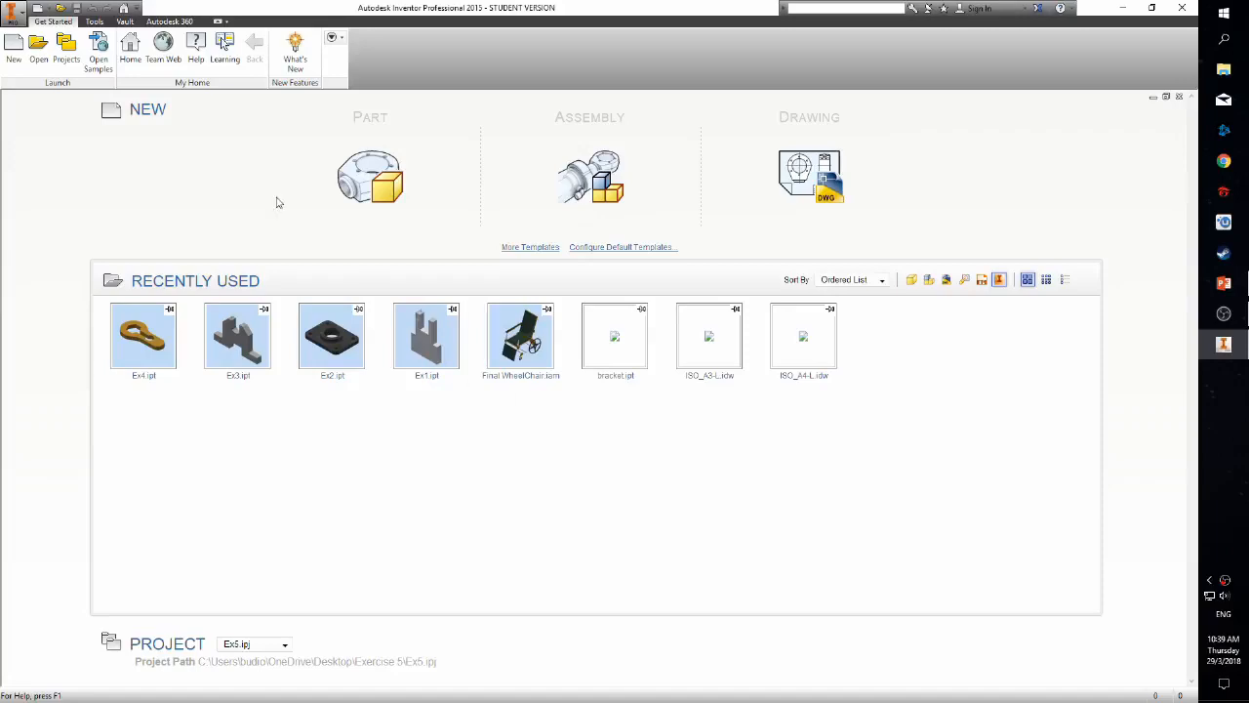
Step: Start a new part from the metric Standard (mm).ipt template
{"action": "left_click", "coordinate": [14, 49]}
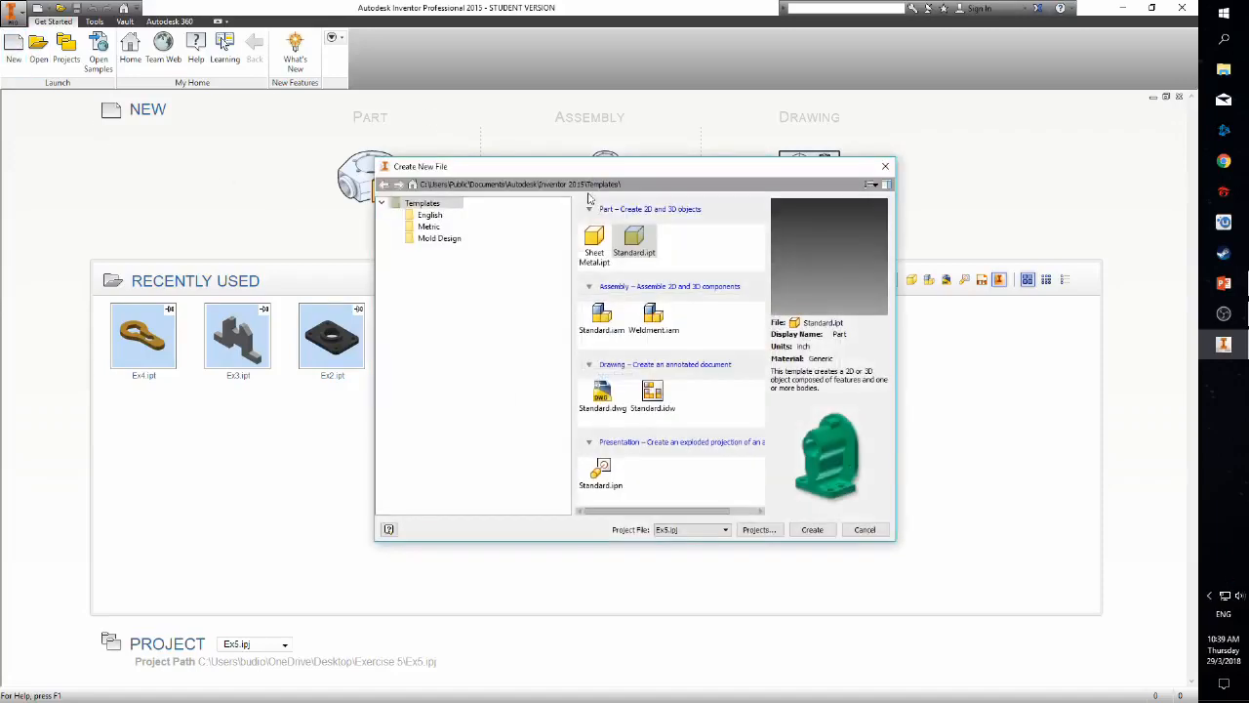
{"action": "left_click", "coordinate": [429, 226]}
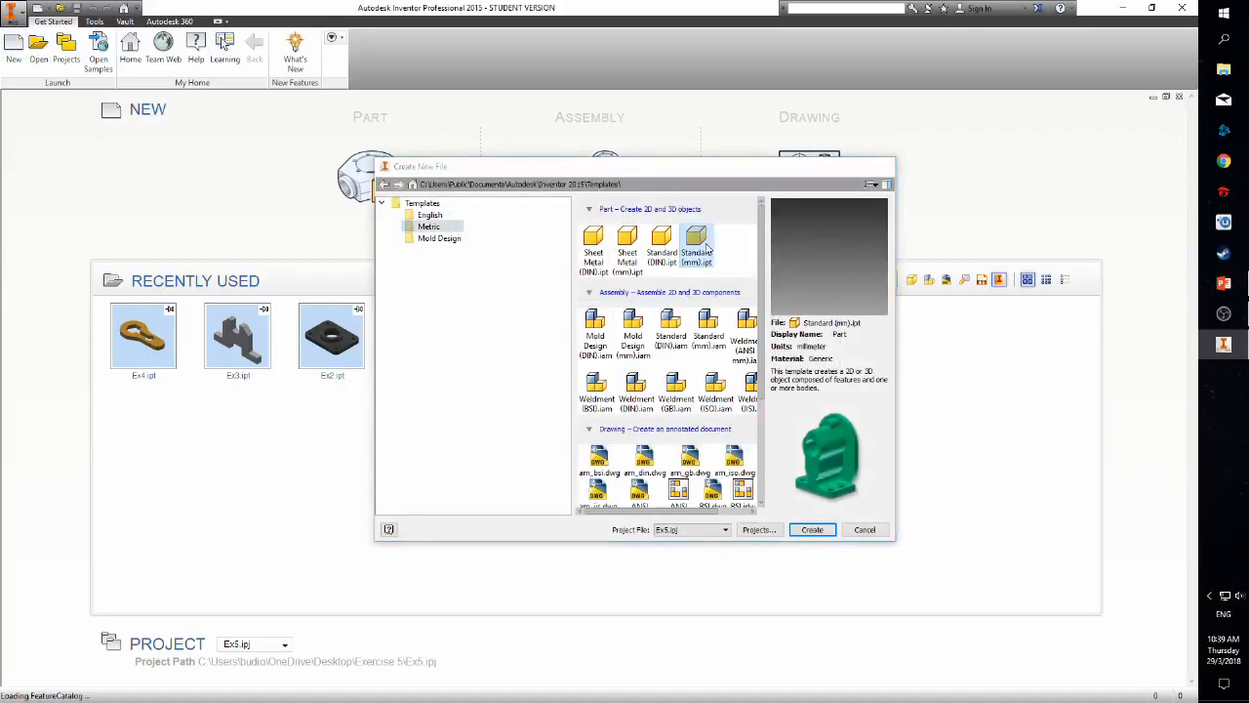
{"action": "left_click", "coordinate": [812, 529]}
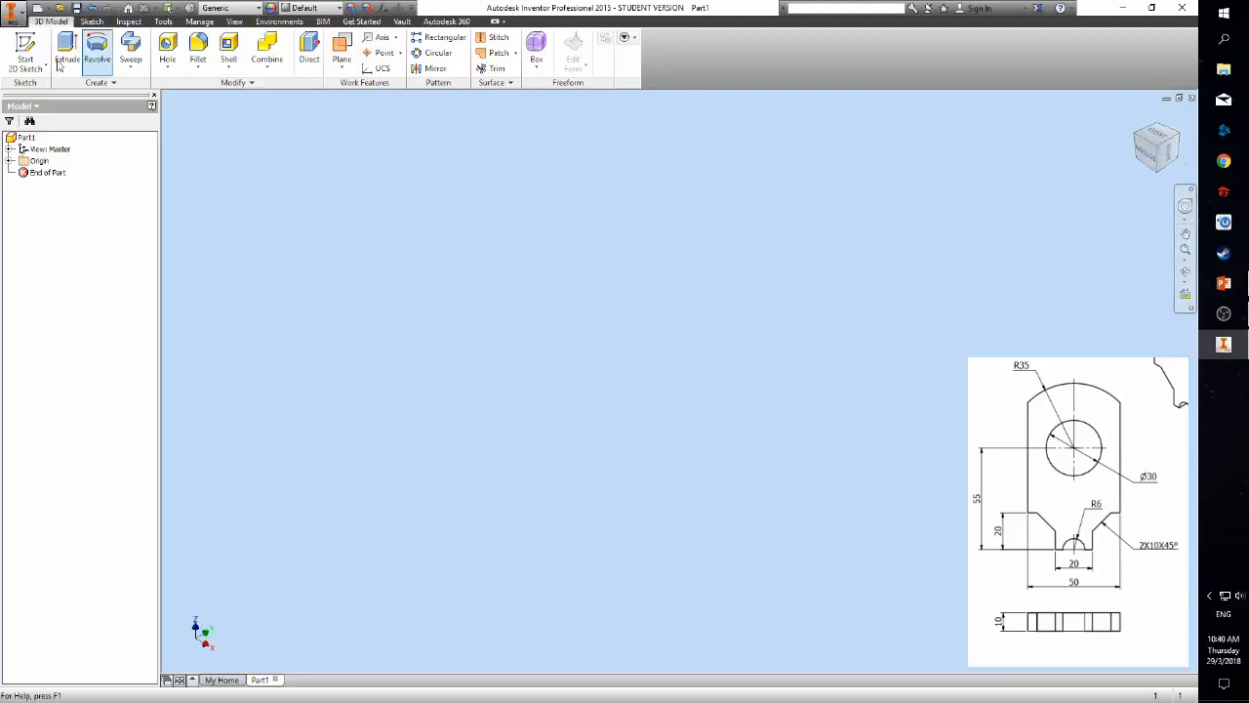
Step: Begin a 2D sketch on the upright origin plane of the new part
{"action": "left_click", "coordinate": [26, 48]}
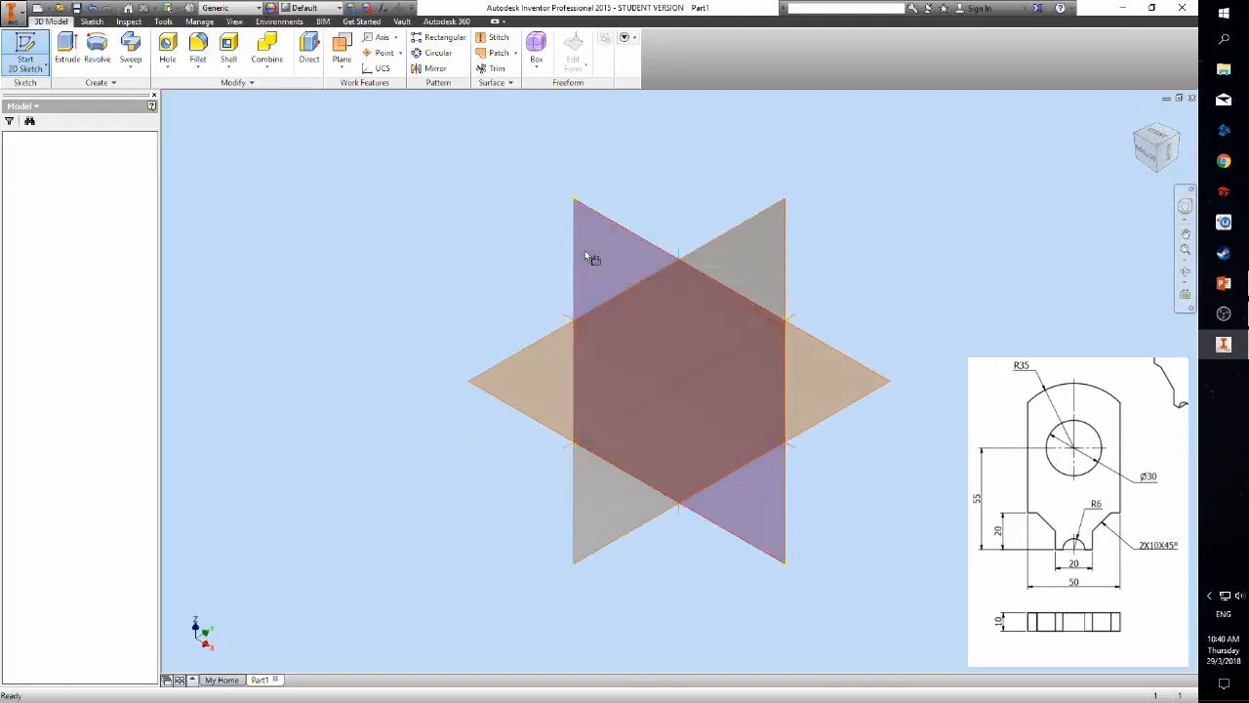
{"action": "left_click", "coordinate": [23, 49]}
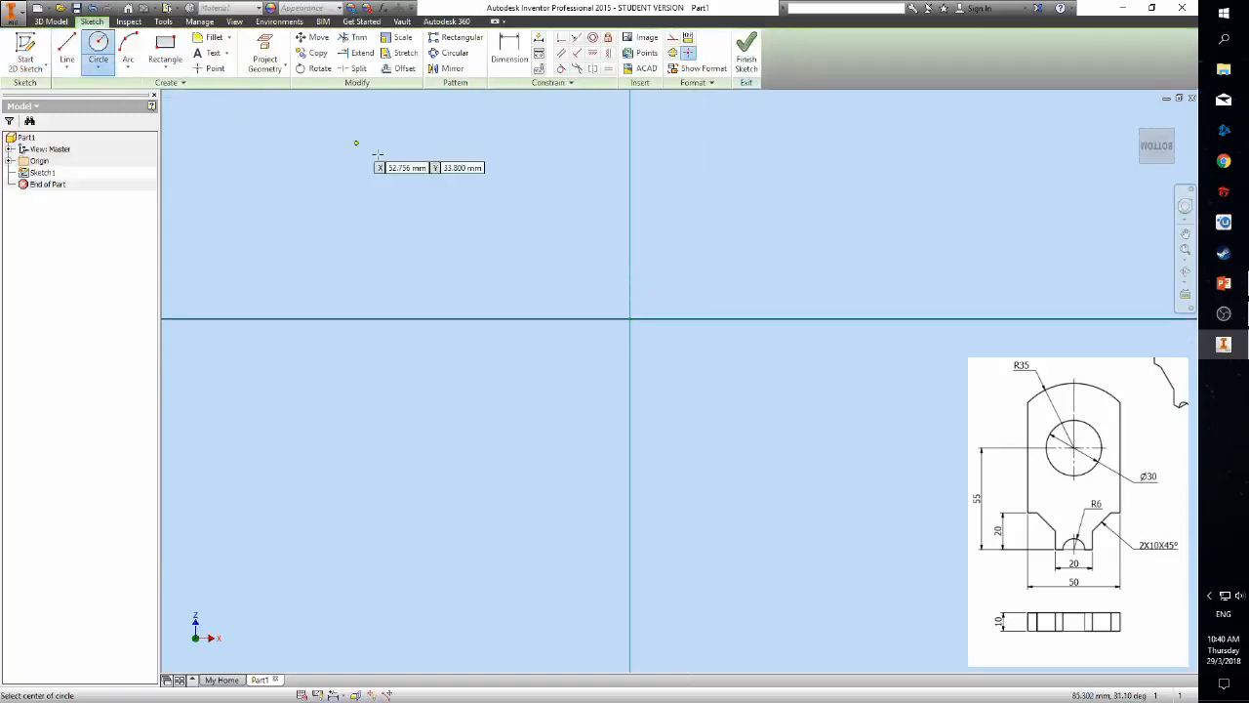
{"action": "mouse_move", "coordinate": [629, 321]}
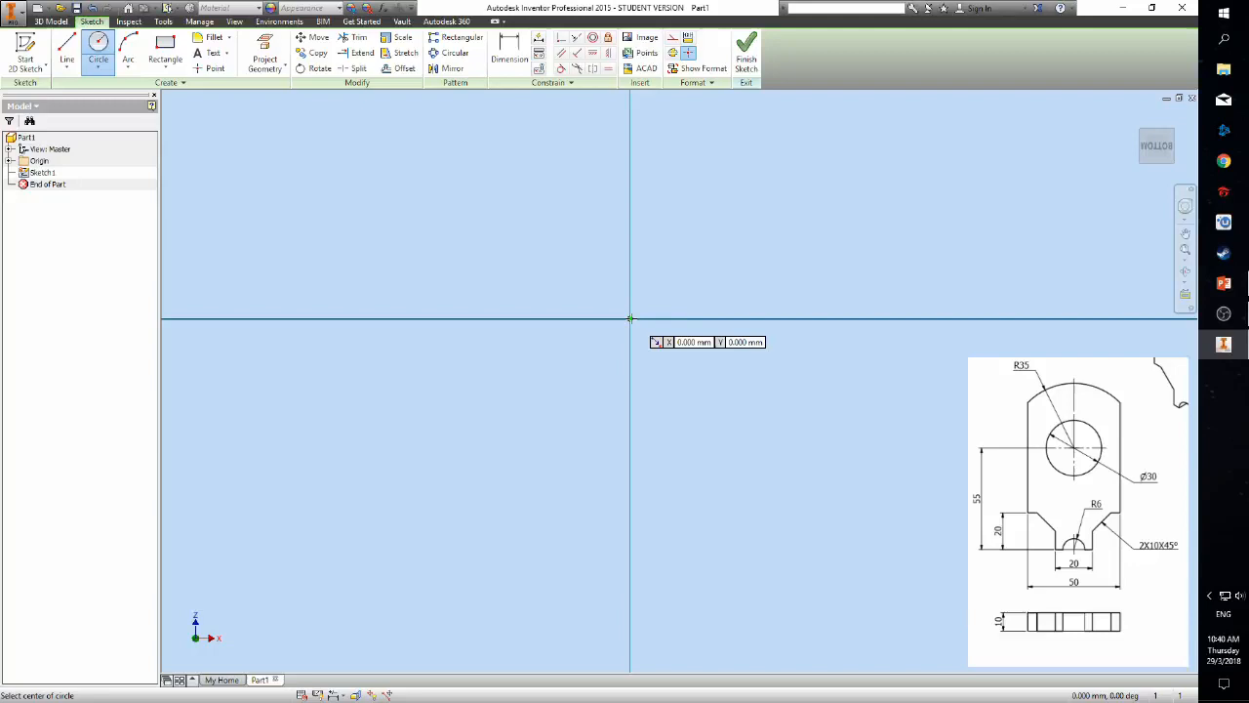
Step: Sketch a large circle at the origin and a small circle below it on the vertical axis dimensioned 12
{"action": "left_click", "coordinate": [628, 316]}
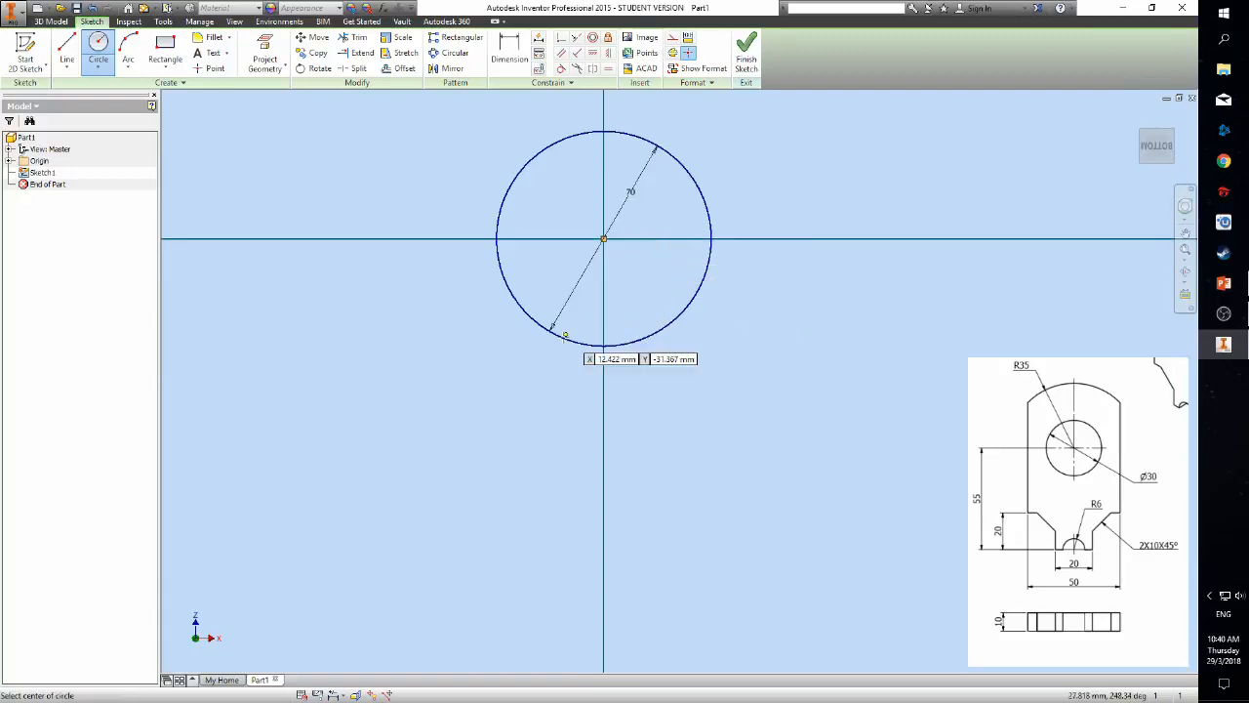
{"action": "mouse_move", "coordinate": [601, 482]}
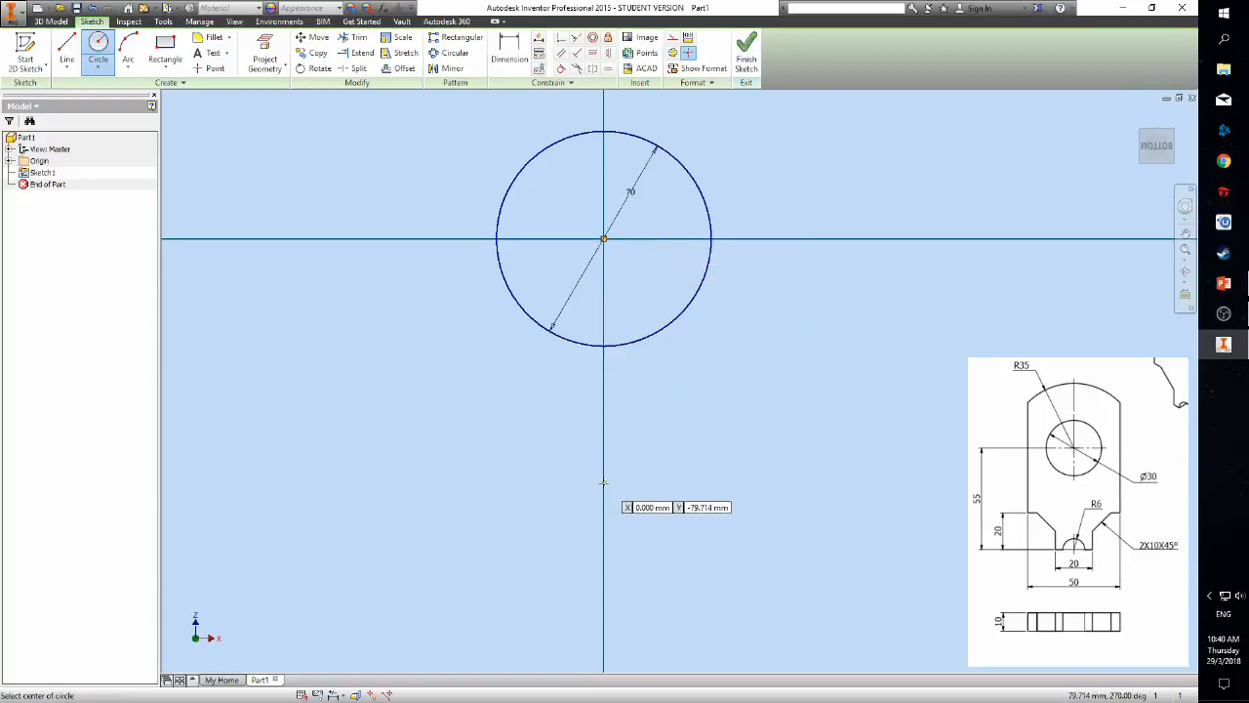
{"action": "left_click", "coordinate": [603, 484]}
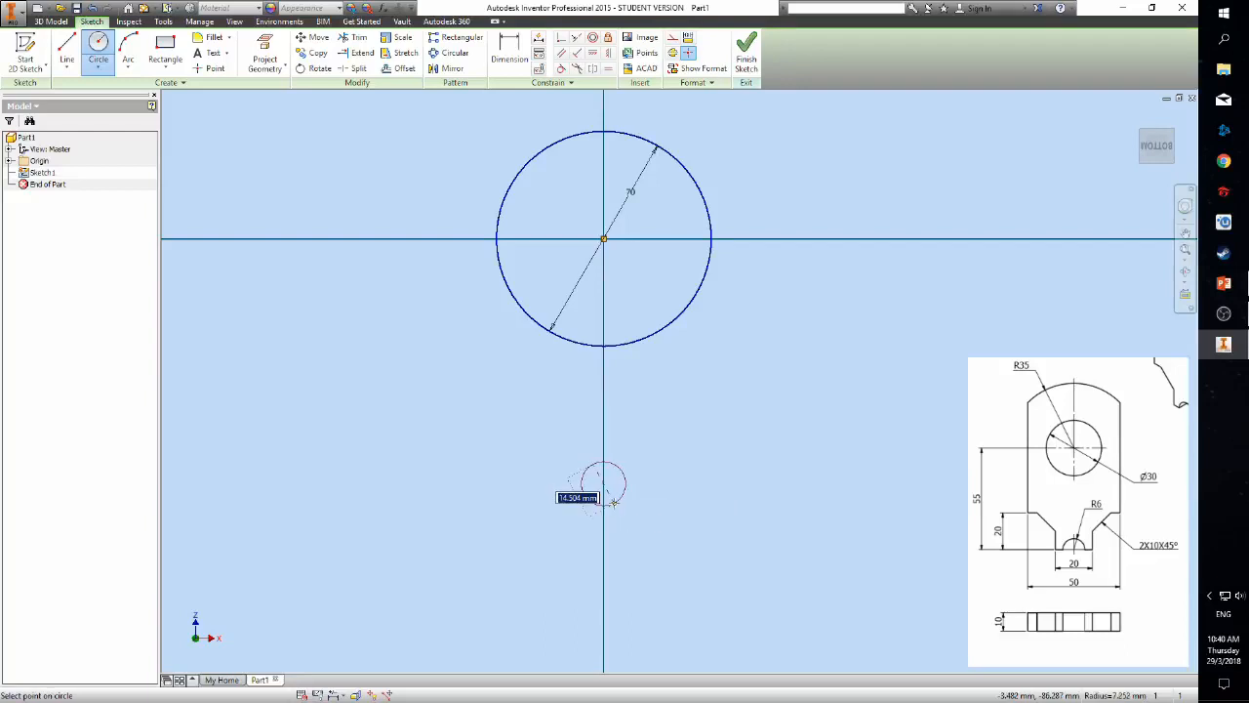
{"action": "left_click", "coordinate": [613, 499]}
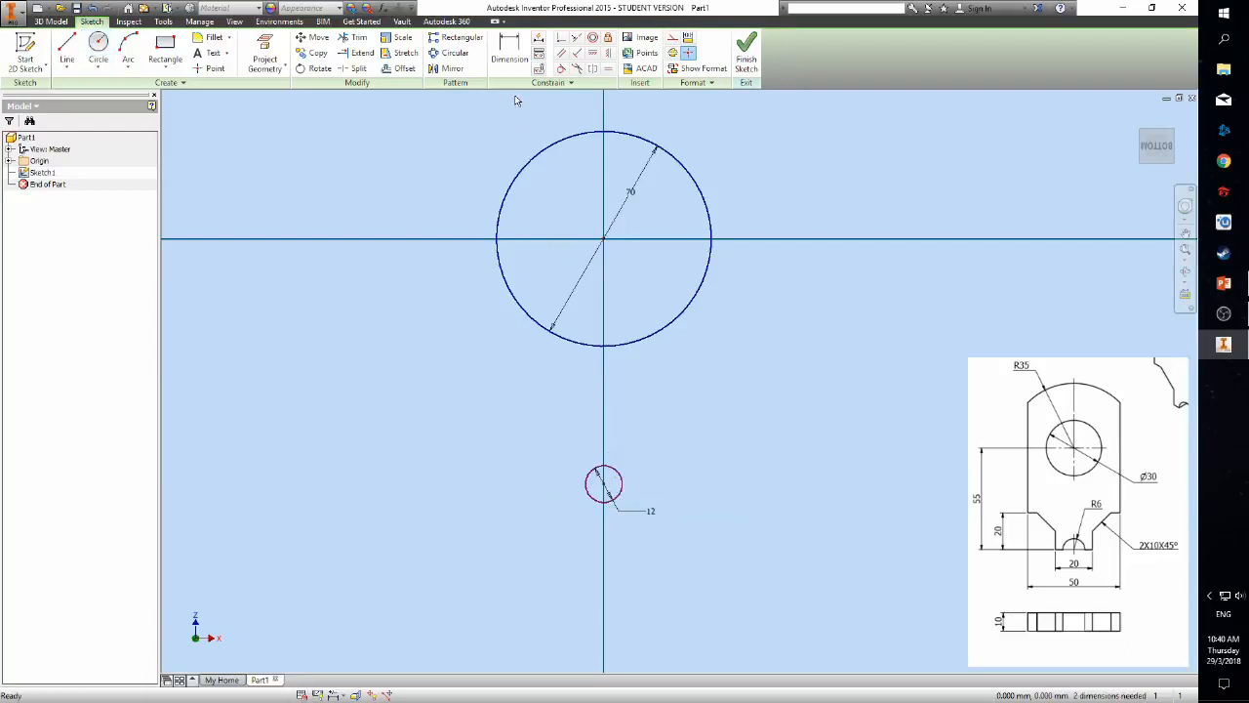
{"action": "left_click", "coordinate": [508, 49]}
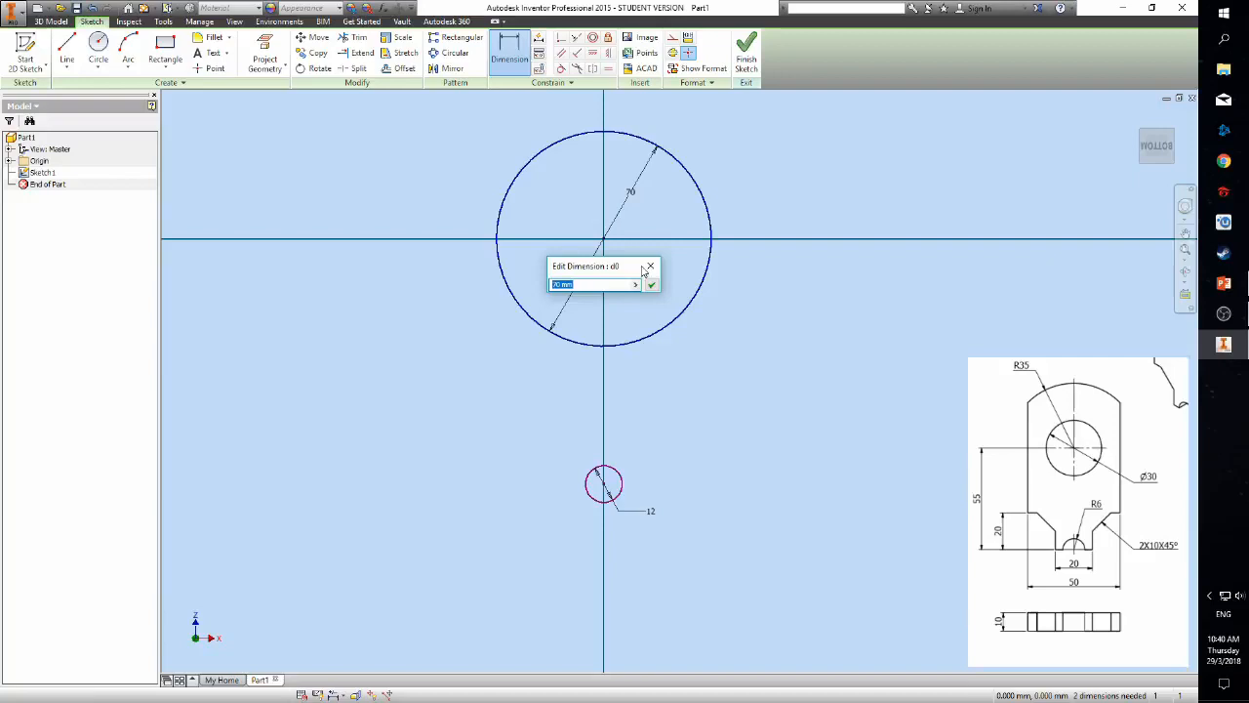
{"action": "left_click", "coordinate": [652, 285]}
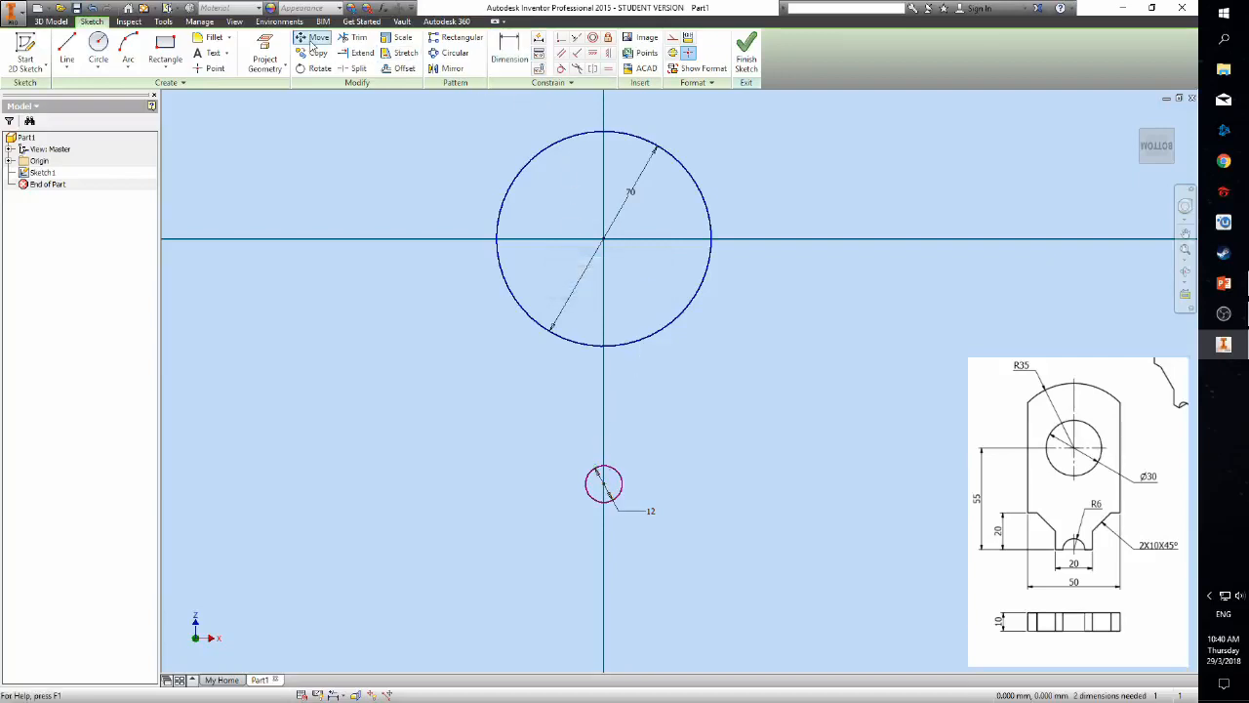
Step: Dimension the two circle centres and draw a vertical left side line beside the large circle
{"action": "left_click", "coordinate": [508, 47]}
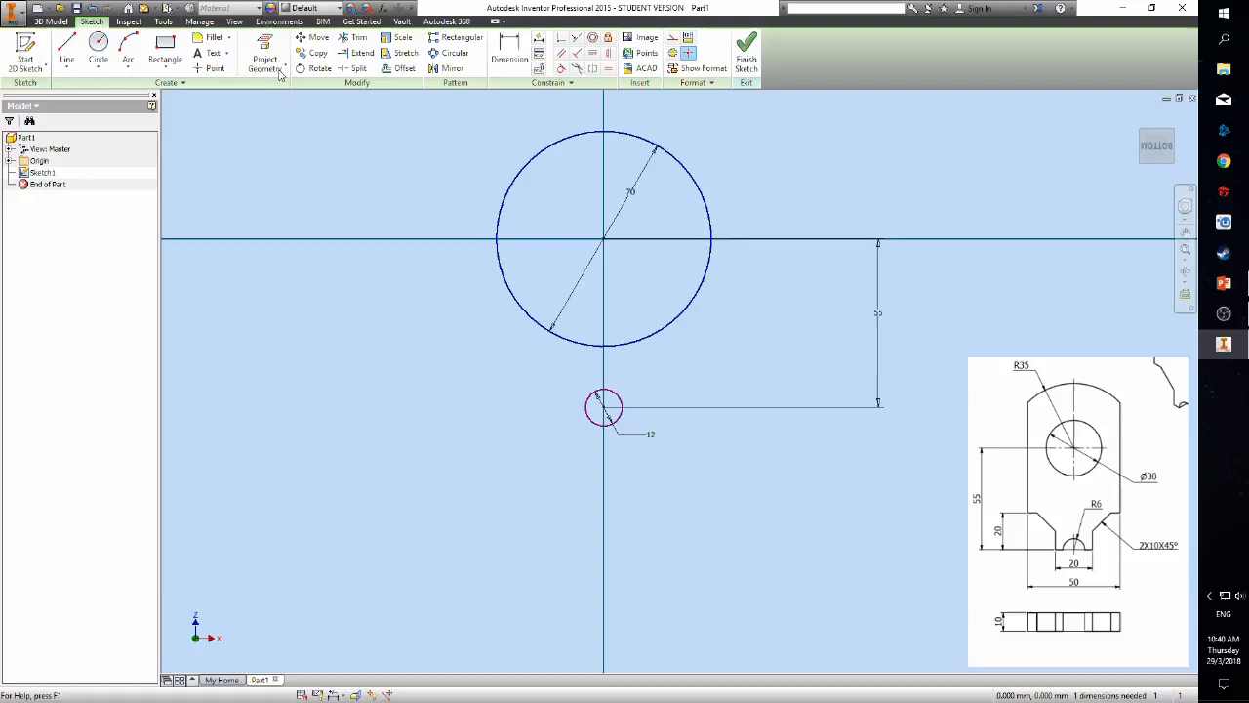
{"action": "mouse_move", "coordinate": [66, 48]}
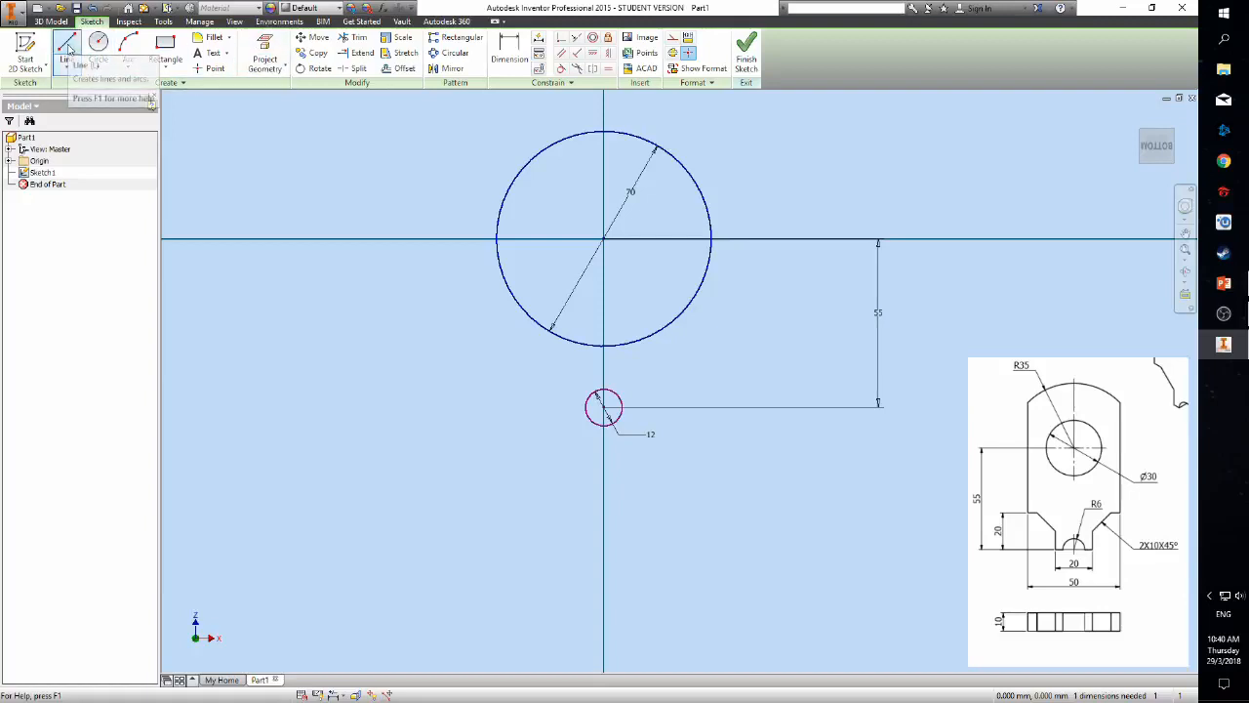
{"action": "left_click", "coordinate": [66, 47]}
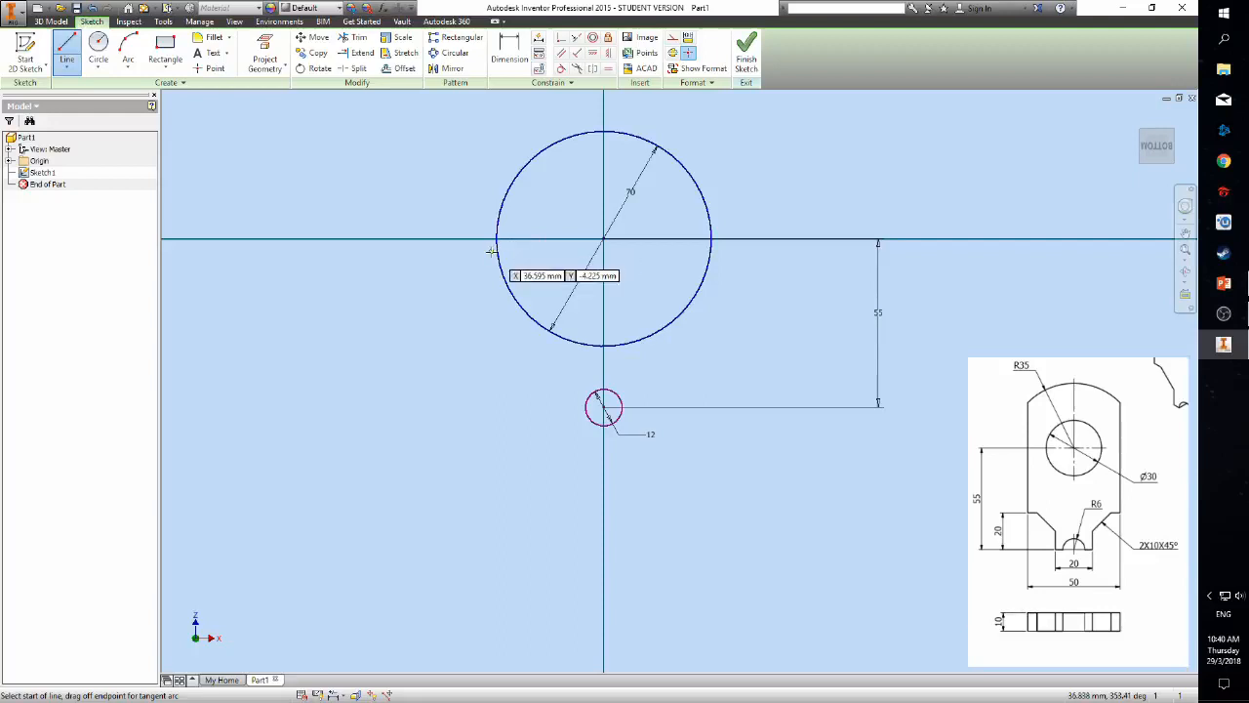
{"action": "mouse_move", "coordinate": [543, 222]}
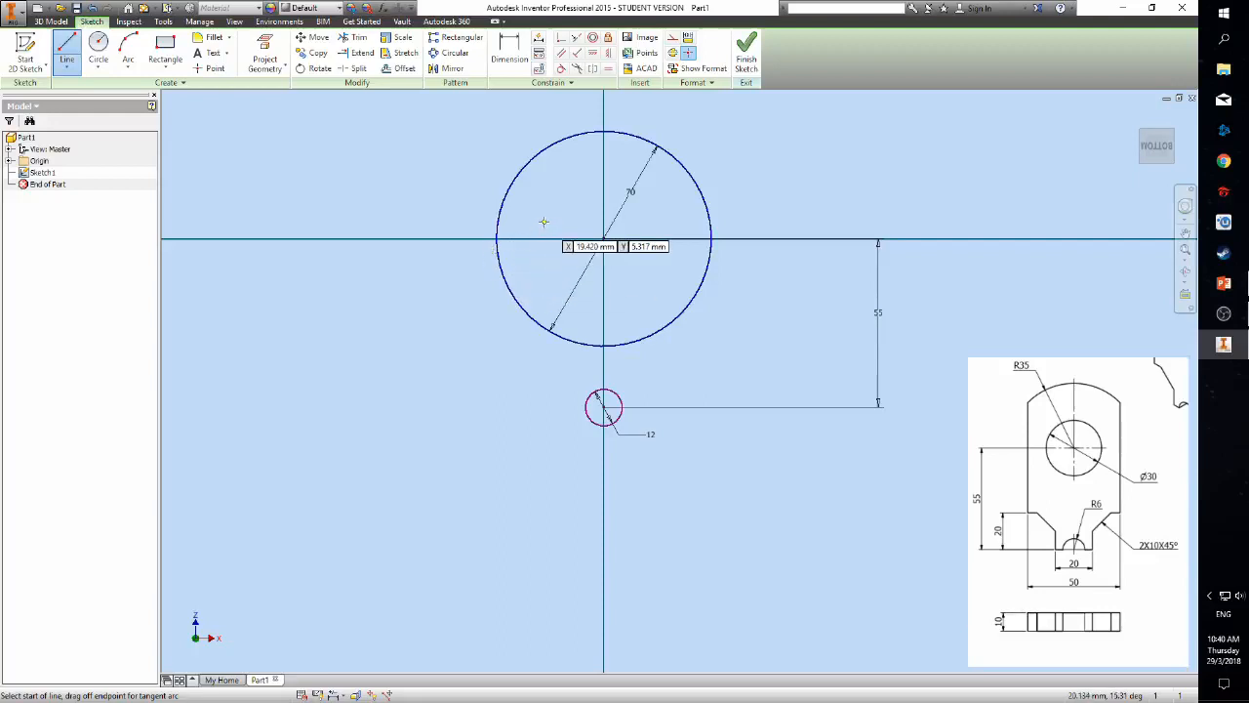
{"action": "mouse_move", "coordinate": [601, 242]}
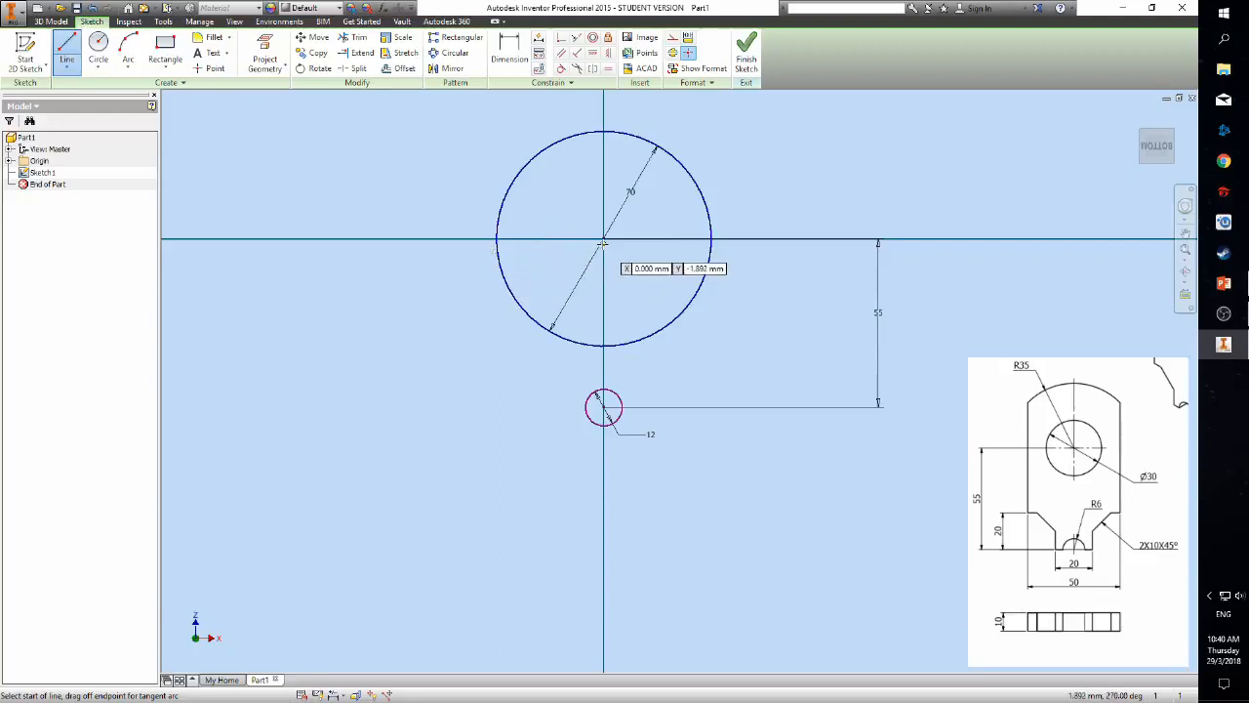
{"action": "mouse_move", "coordinate": [590, 238]}
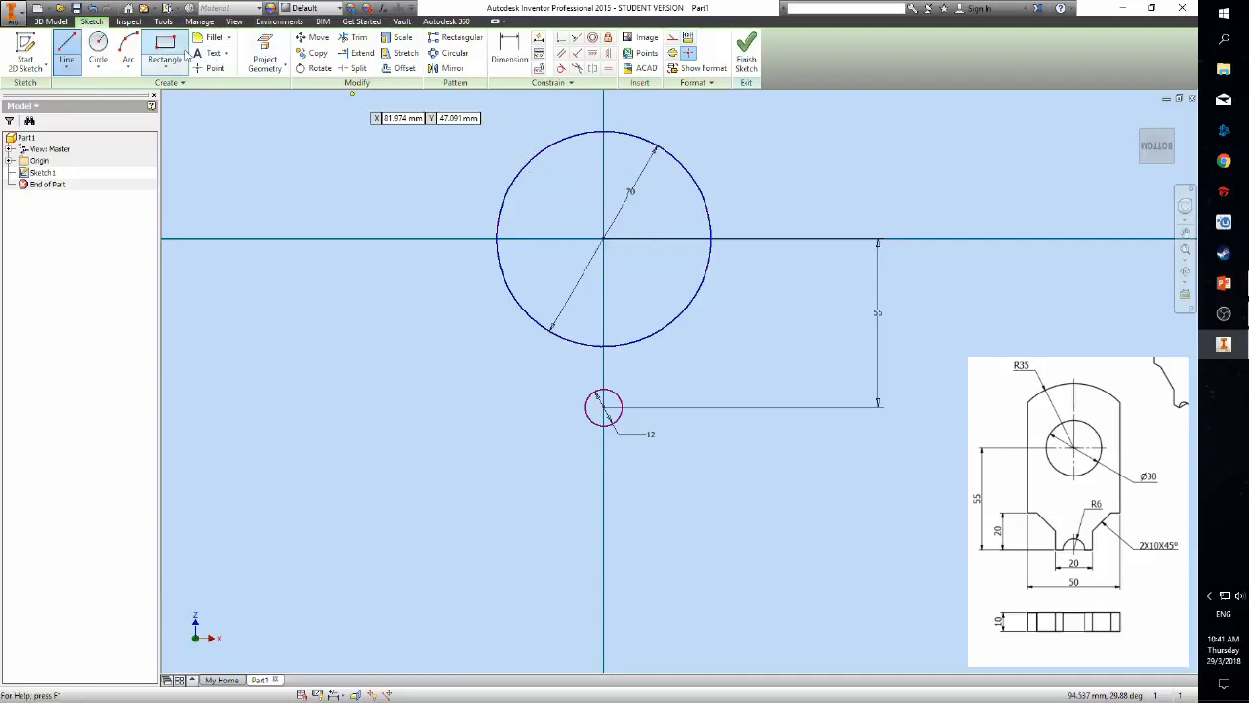
{"action": "mouse_move", "coordinate": [166, 49]}
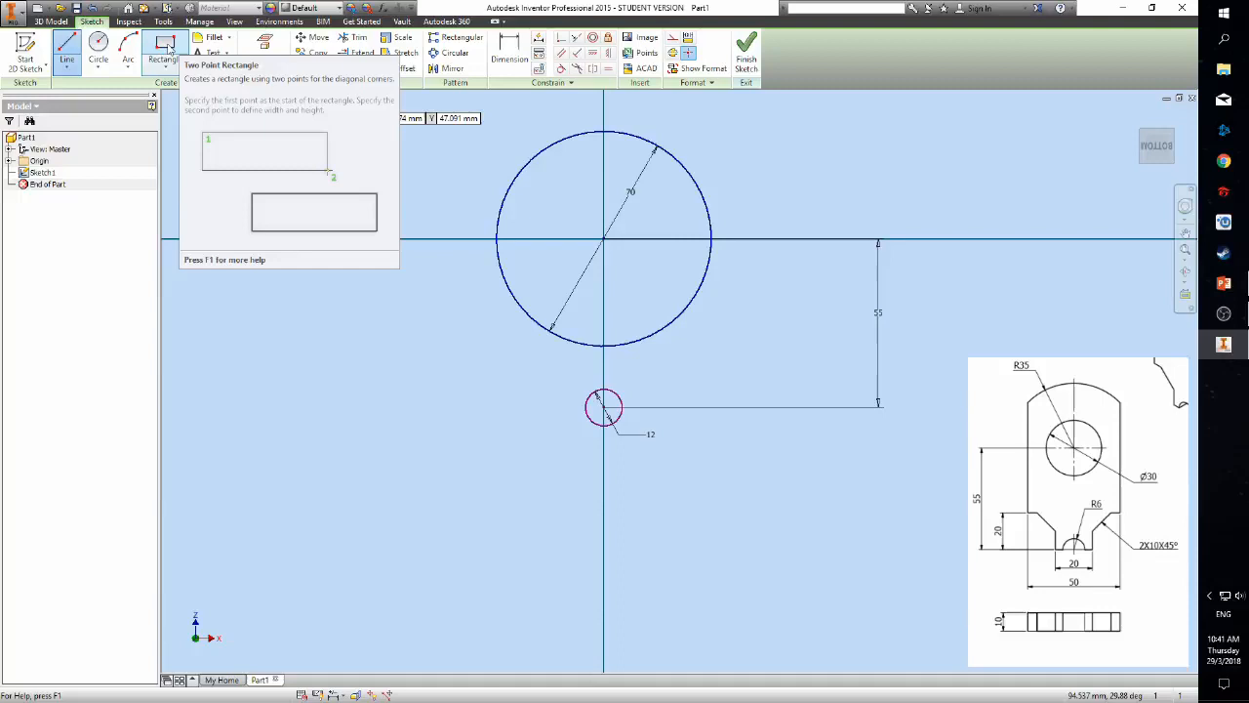
{"action": "left_click", "coordinate": [67, 47]}
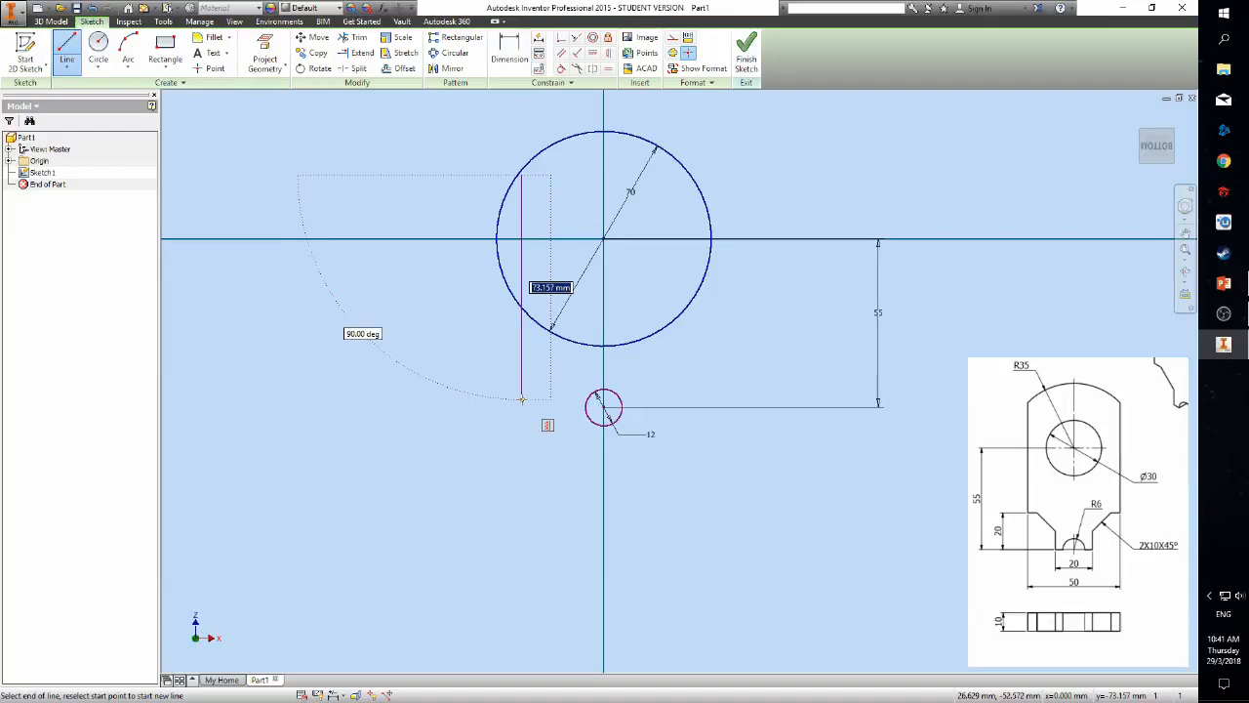
{"action": "left_click", "coordinate": [98, 49]}
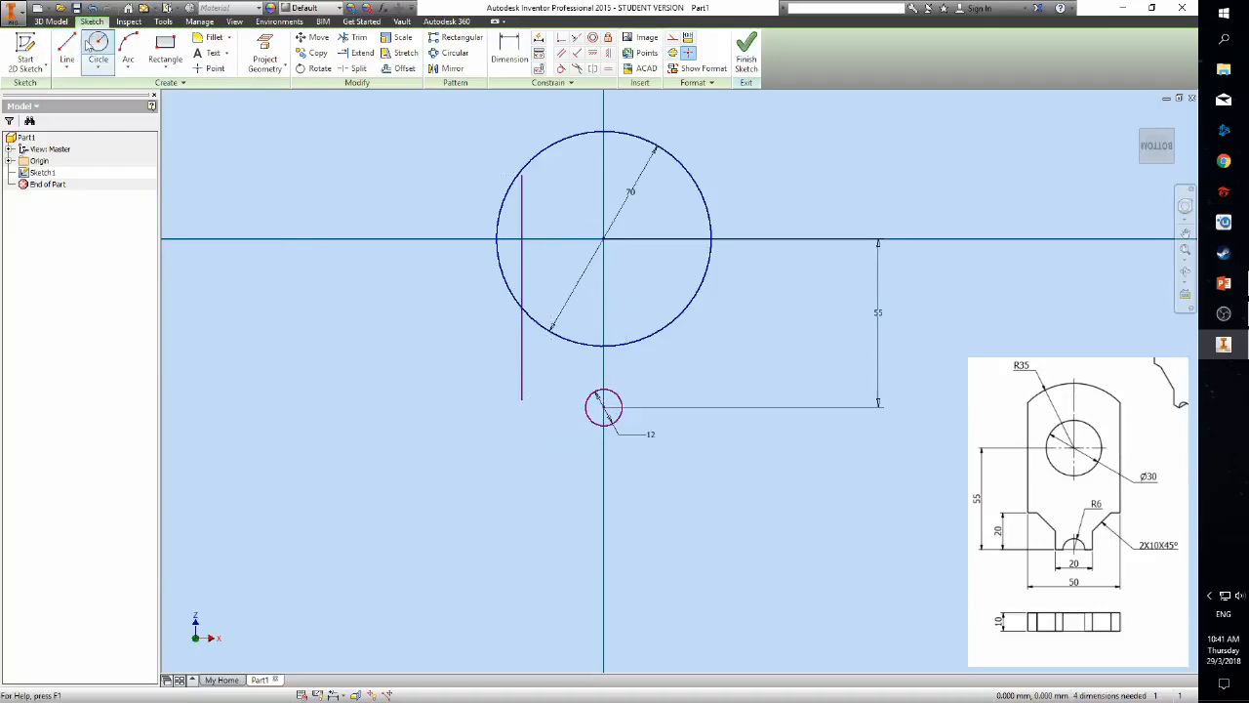
Step: Draw the outline's right and top lines and dimension its width to 50
{"action": "left_click", "coordinate": [66, 47]}
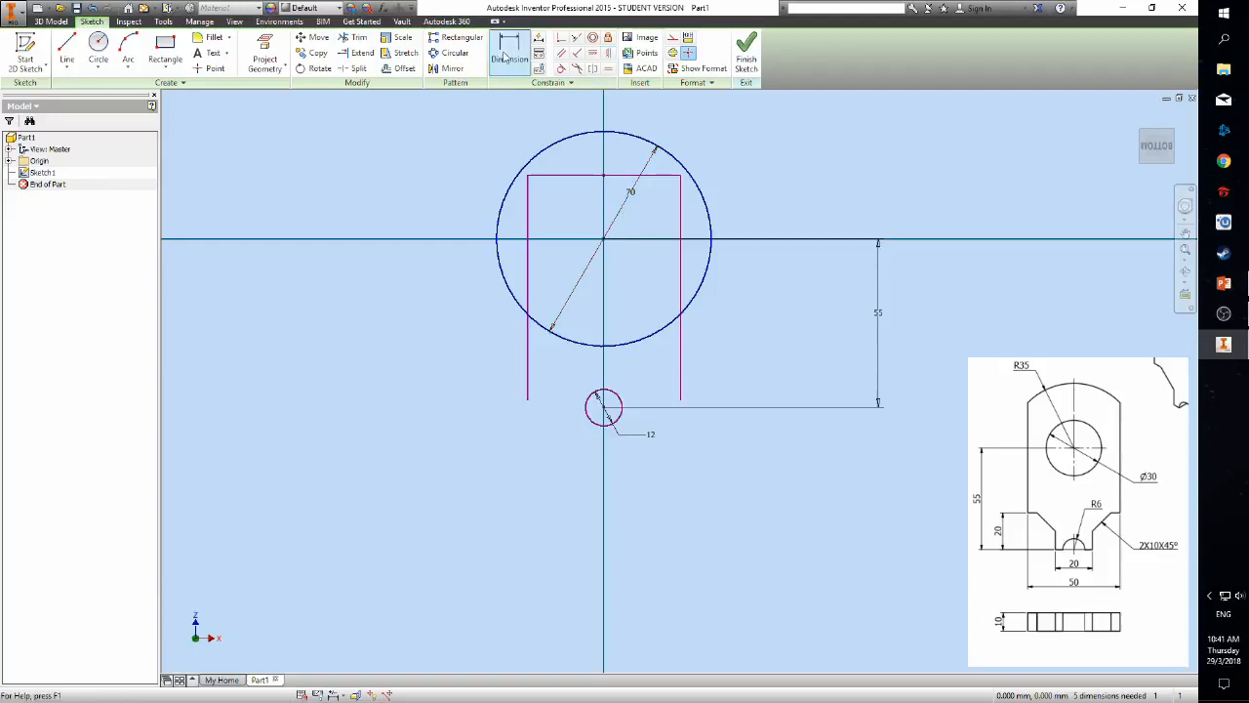
{"action": "mouse_move", "coordinate": [508, 55]}
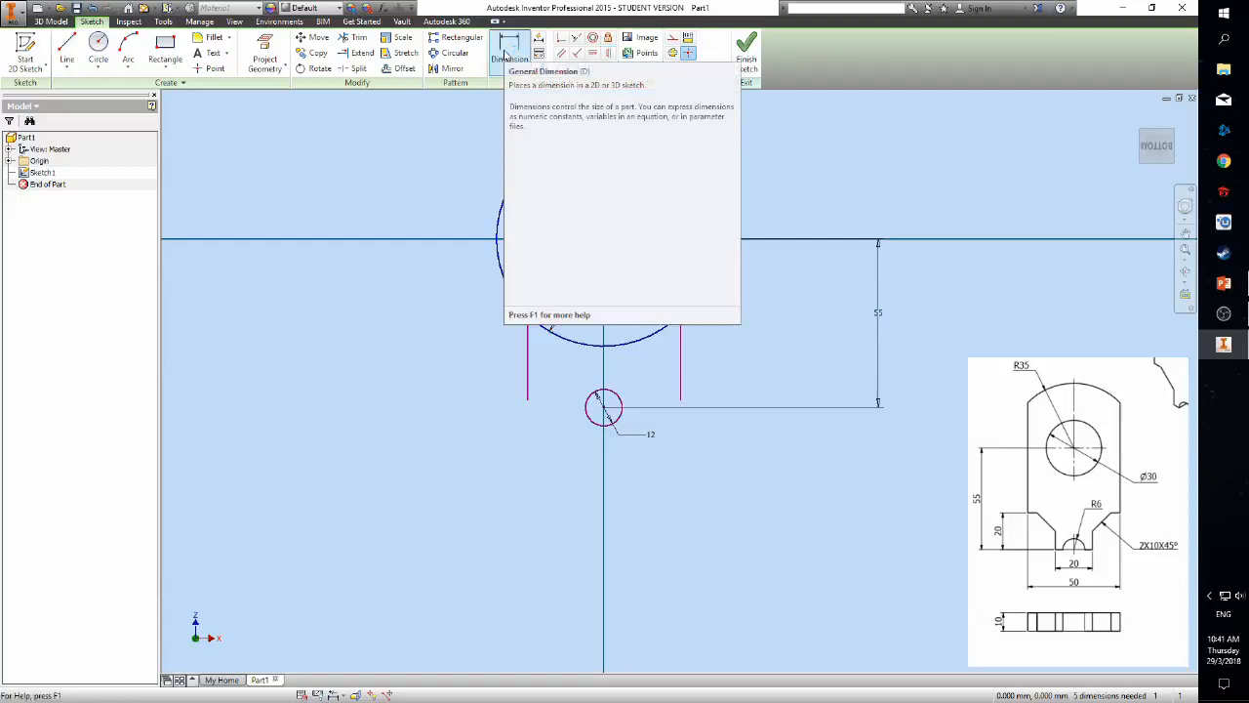
{"action": "left_click", "coordinate": [507, 49]}
{"action": "type", "text": "50"}
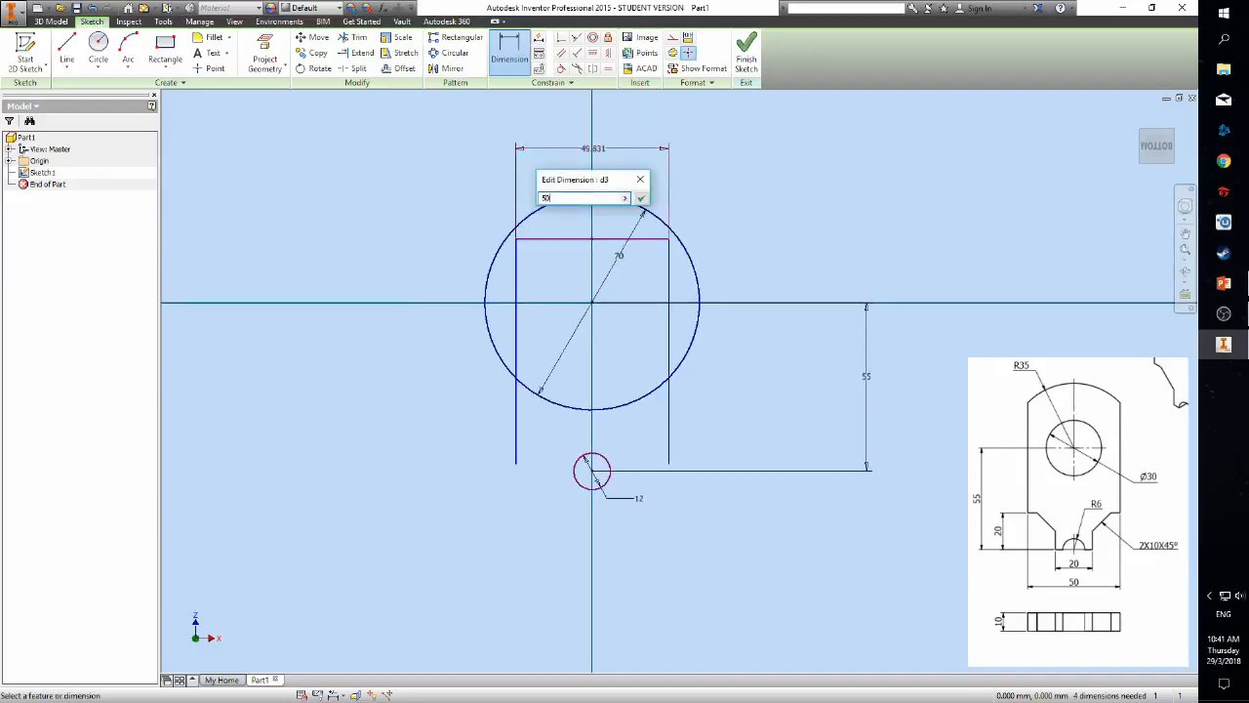
{"action": "left_click", "coordinate": [641, 199]}
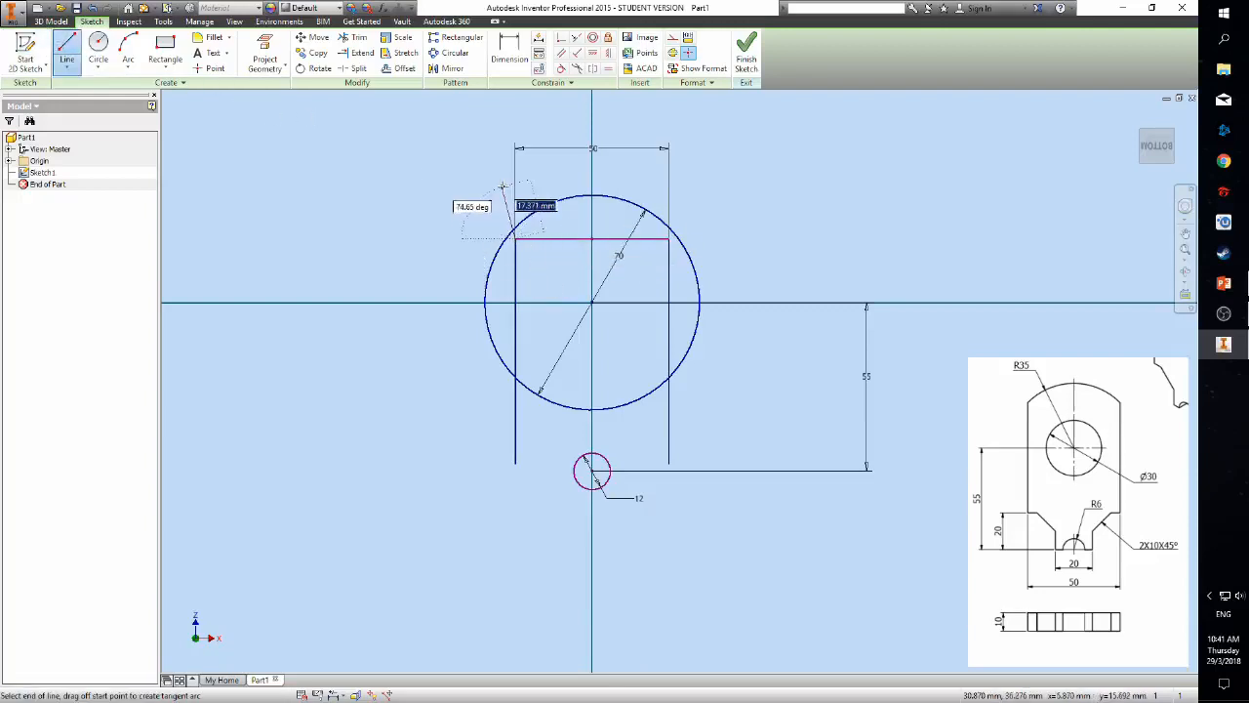
Step: Add a further outline line and begin trimming the large circle's outer sides
{"action": "left_click", "coordinate": [97, 47]}
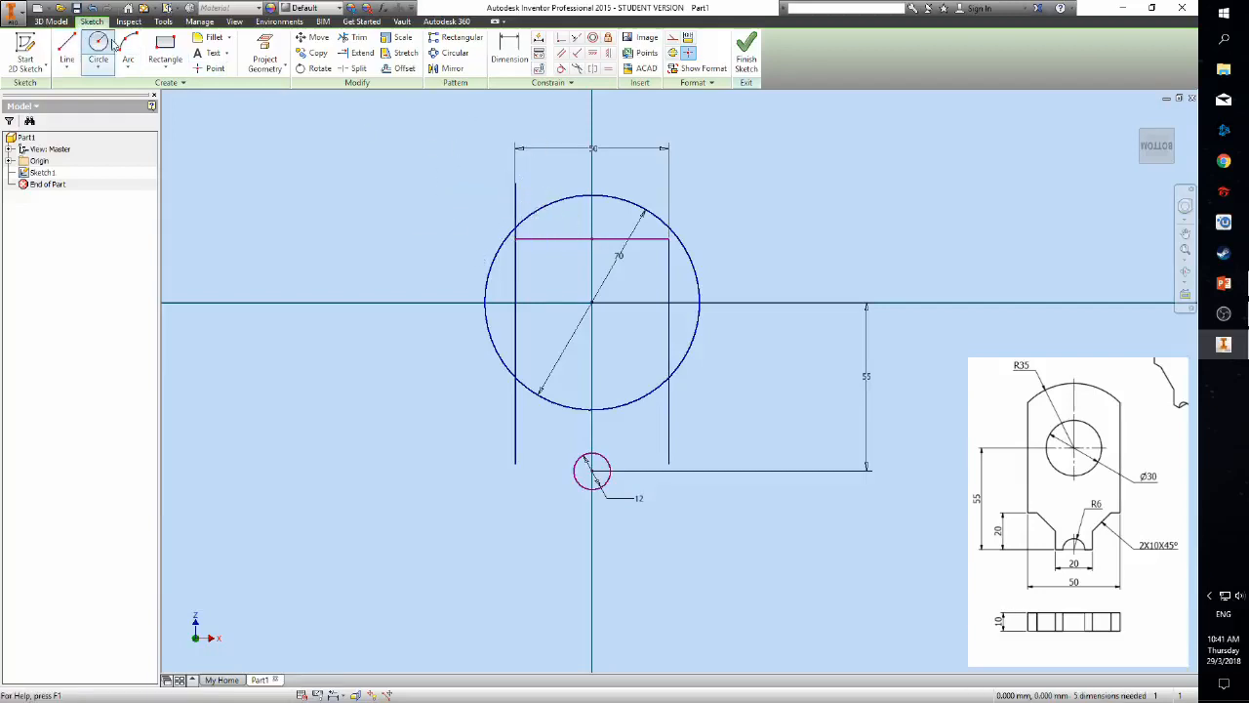
{"action": "left_click", "coordinate": [66, 49]}
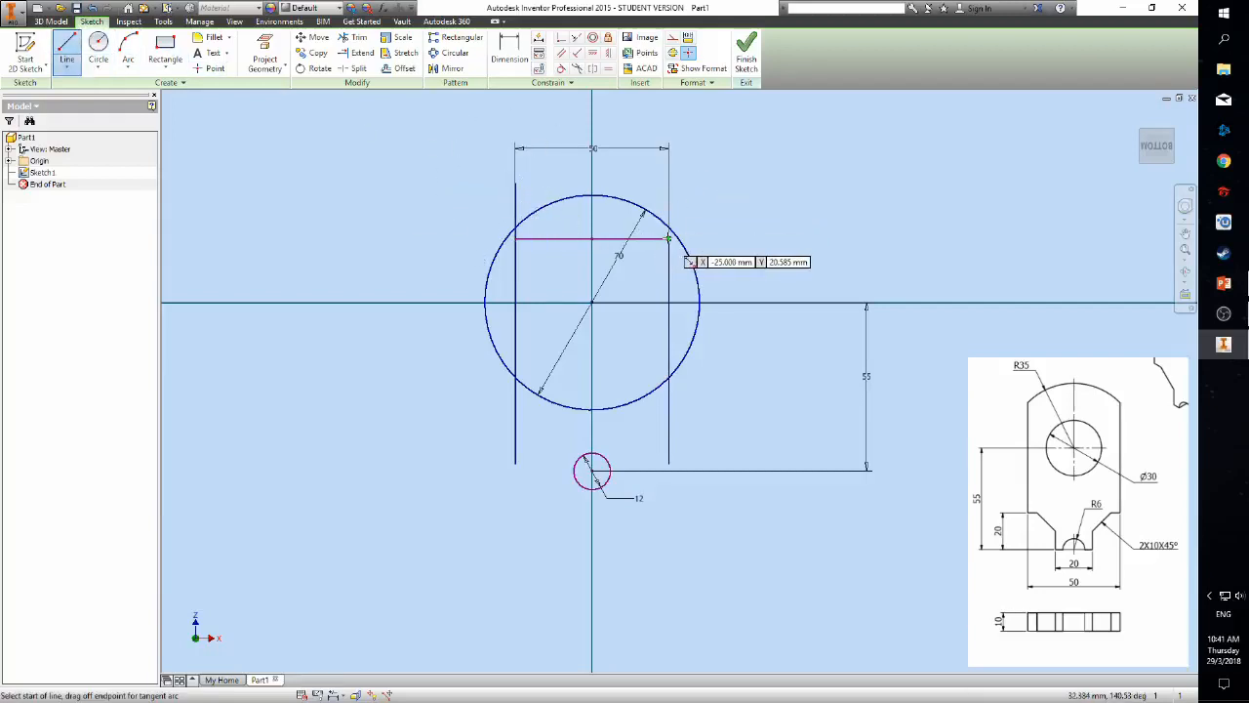
{"action": "left_click", "coordinate": [667, 238]}
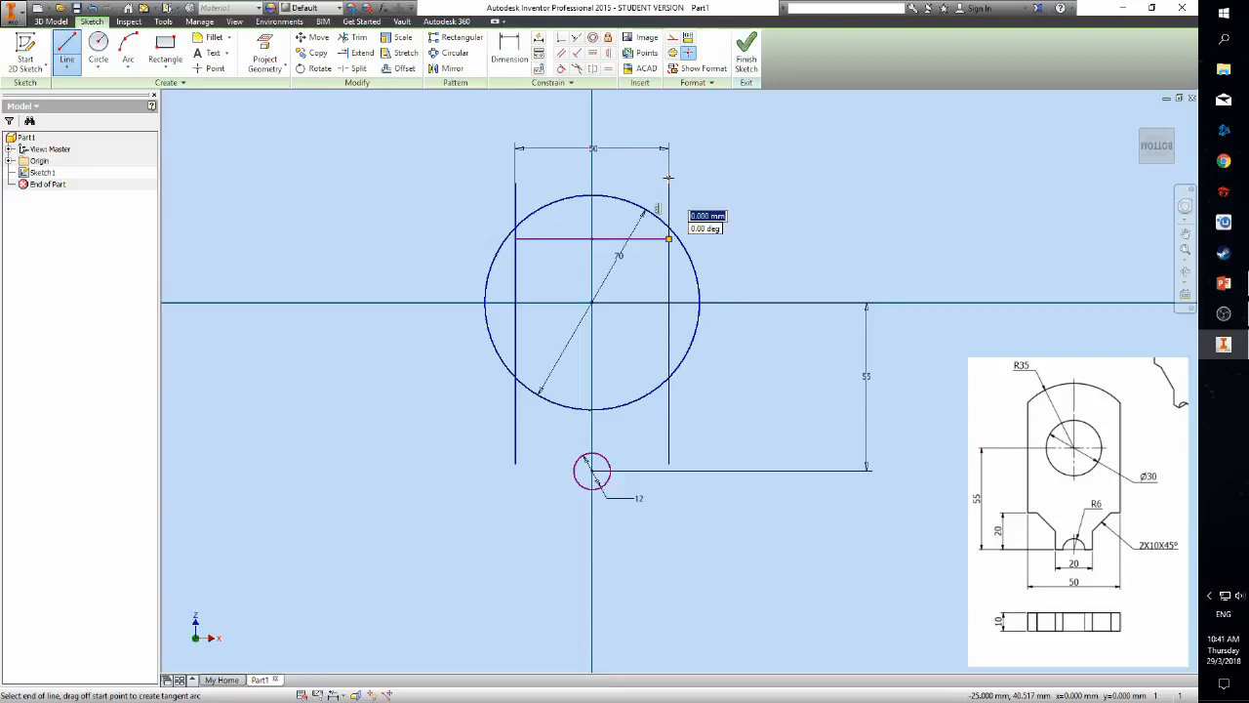
{"action": "left_click", "coordinate": [363, 37]}
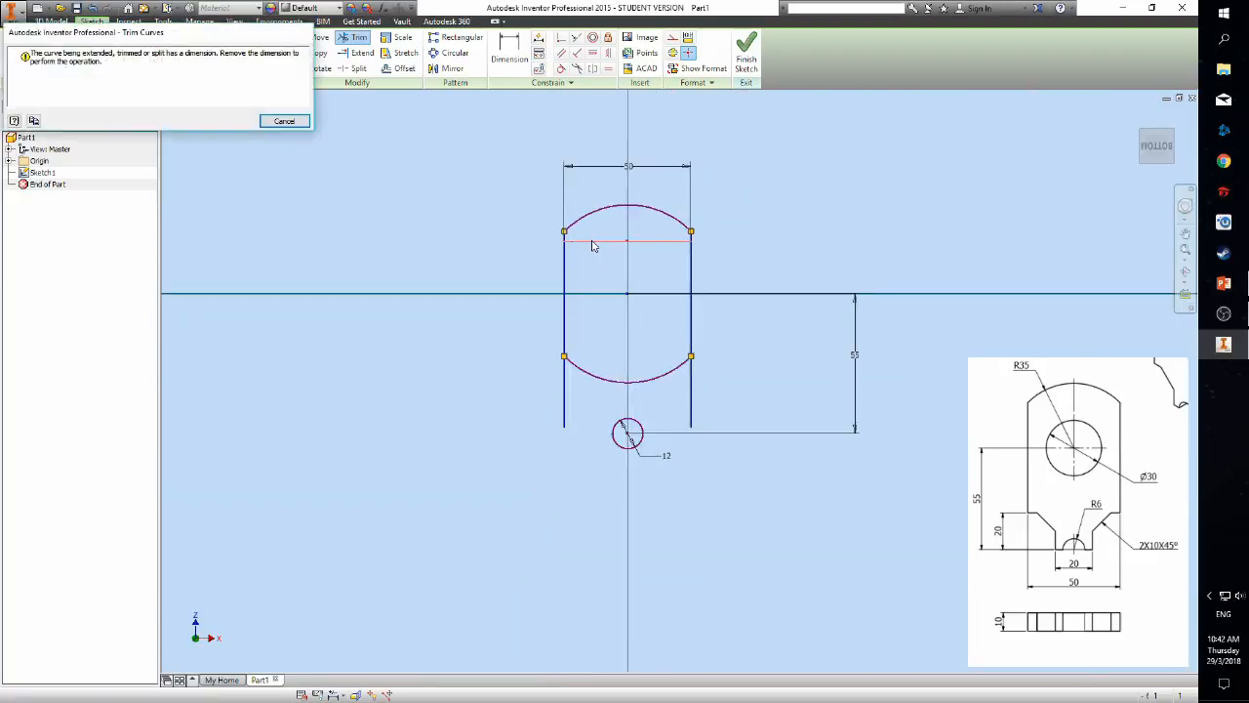
Step: Dismiss the trim warning, remove the circle's lower arc, and start the 15 left step line
{"action": "left_click", "coordinate": [285, 121]}
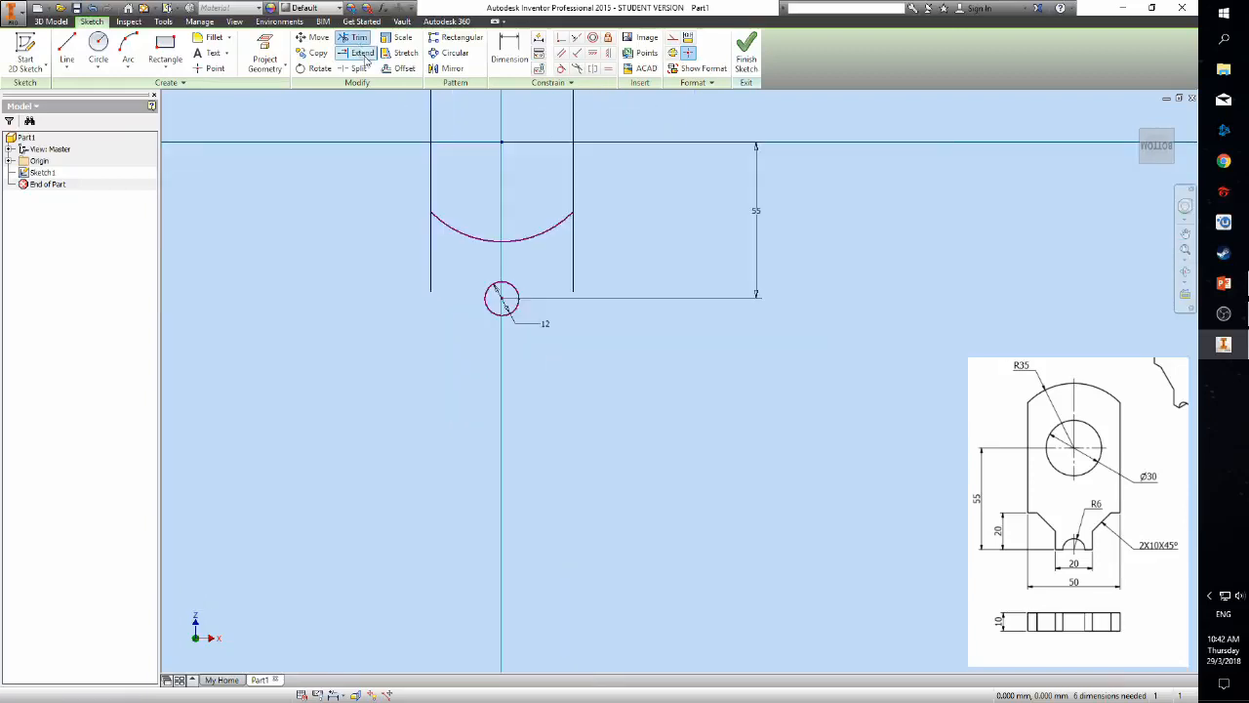
{"action": "left_click", "coordinate": [501, 234]}
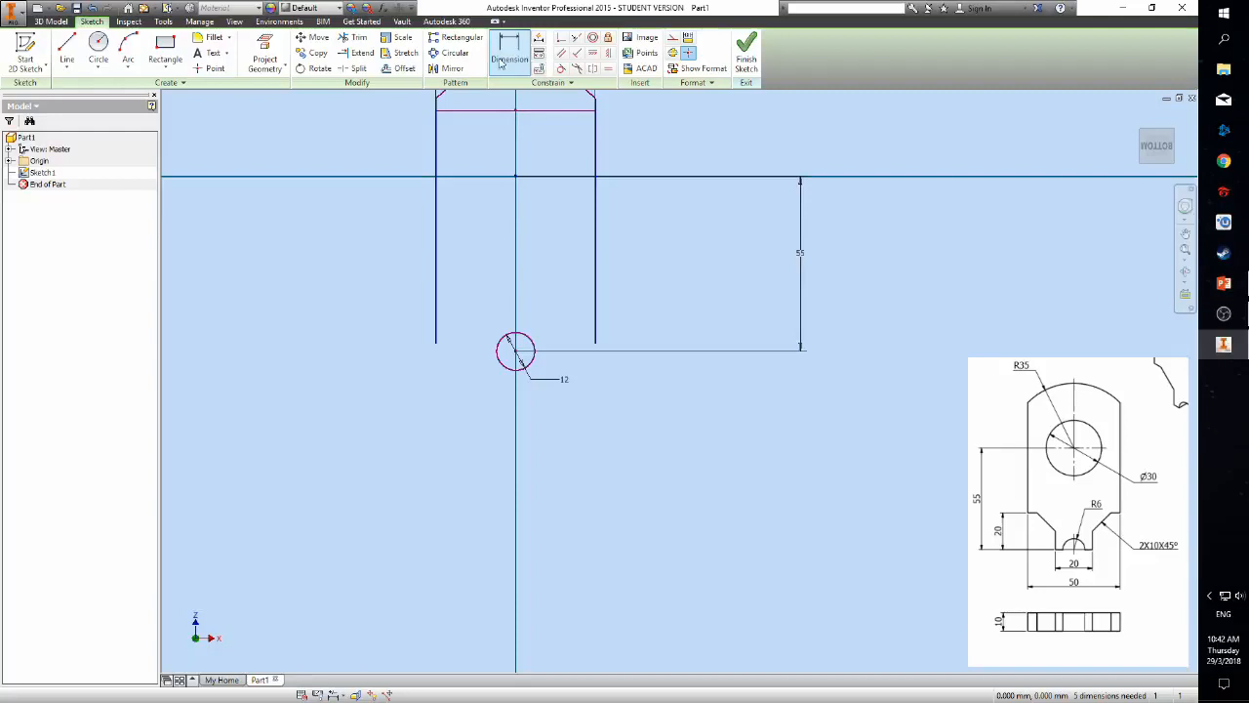
{"action": "left_click", "coordinate": [509, 47]}
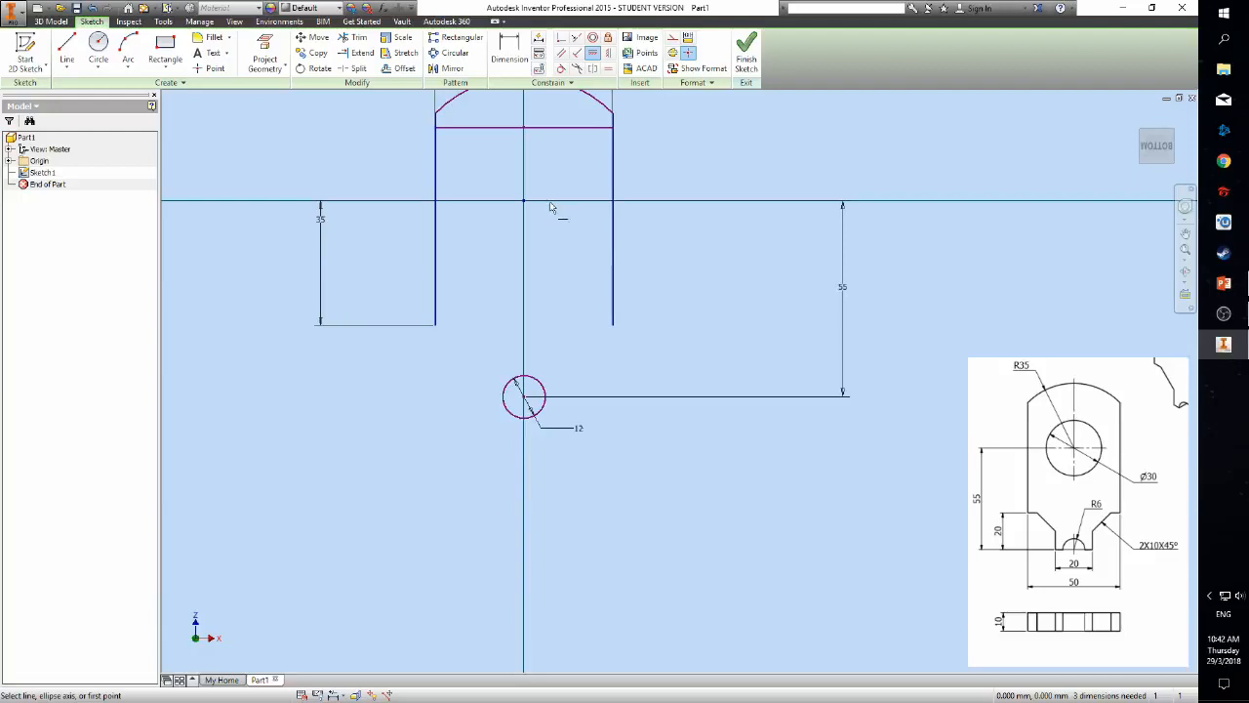
Step: Draw the bottom edge and semicircular cutout around the small circle to close the outline
{"action": "left_click", "coordinate": [66, 54]}
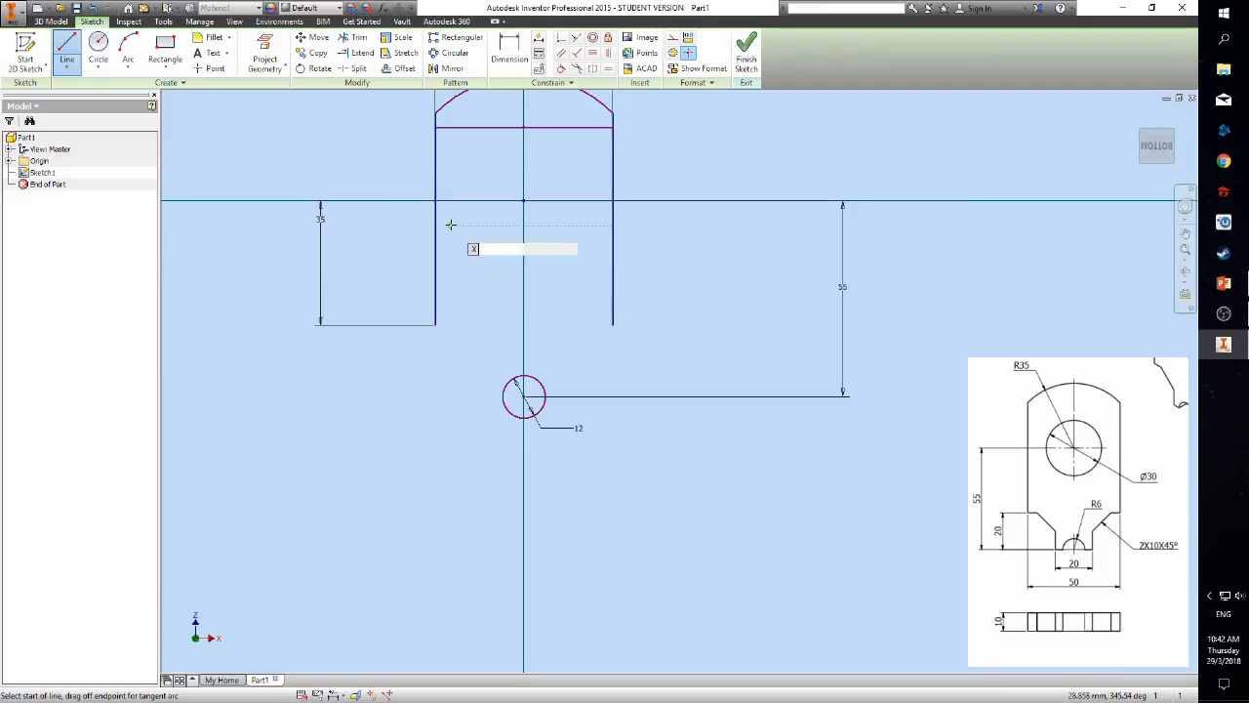
{"action": "mouse_move", "coordinate": [566, 297]}
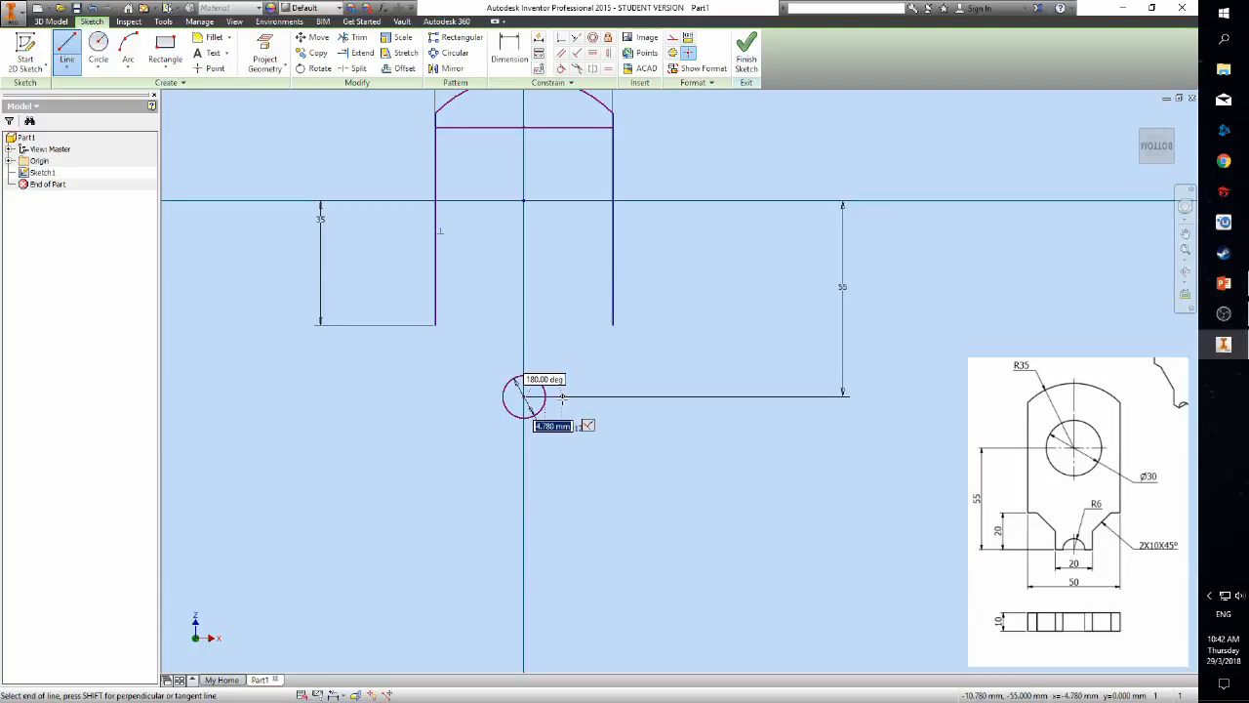
{"action": "mouse_move", "coordinate": [586, 381]}
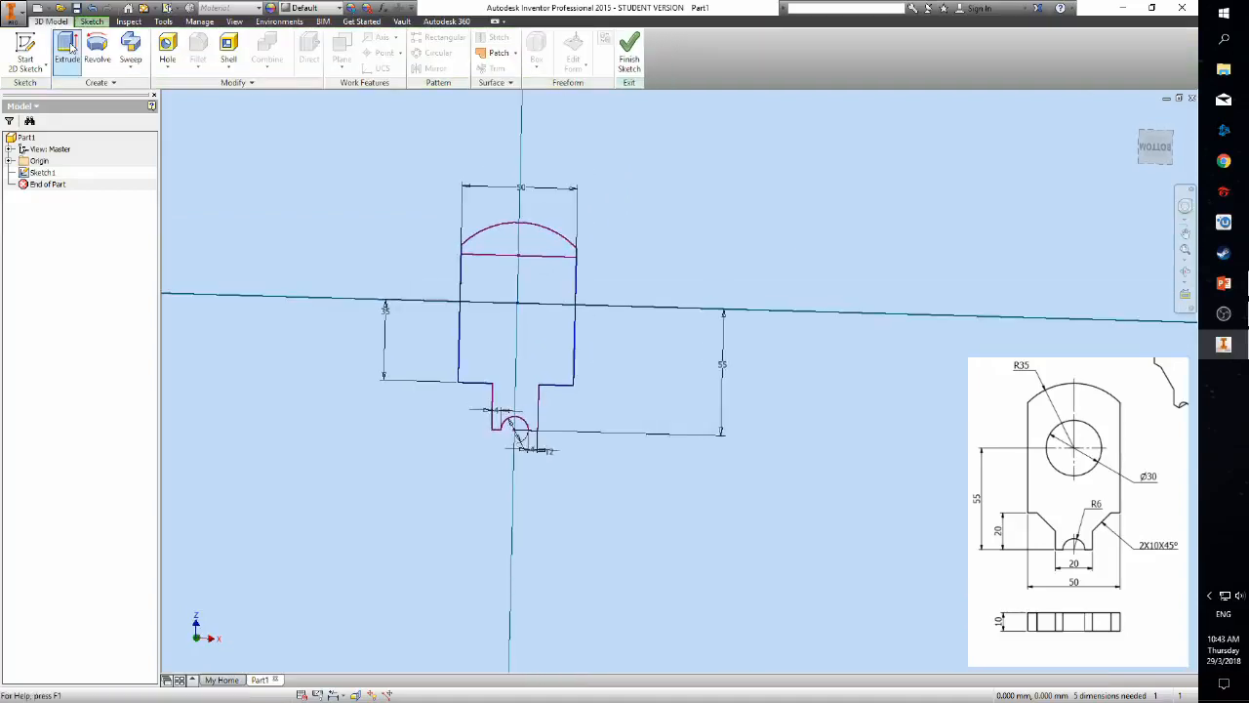
Step: Extrude the profile with the direction flipped to cut the semicircular notch through the bracket
{"action": "left_click", "coordinate": [66, 49]}
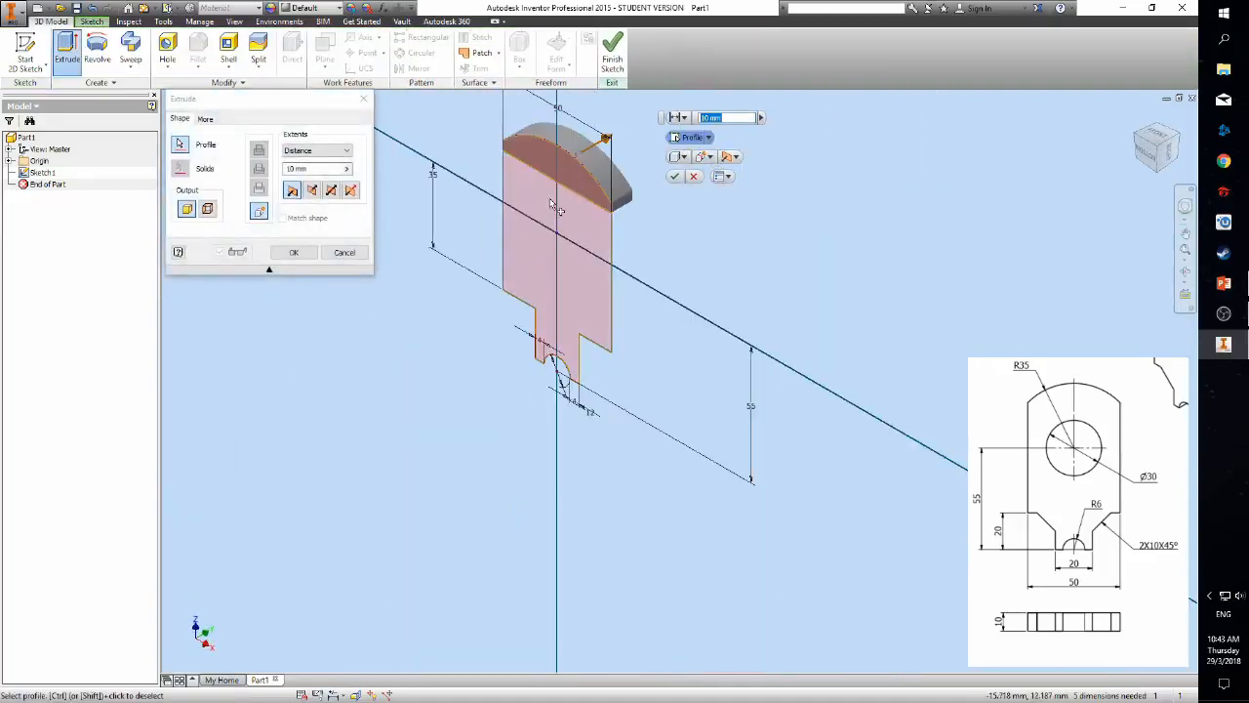
{"action": "left_click", "coordinate": [730, 156]}
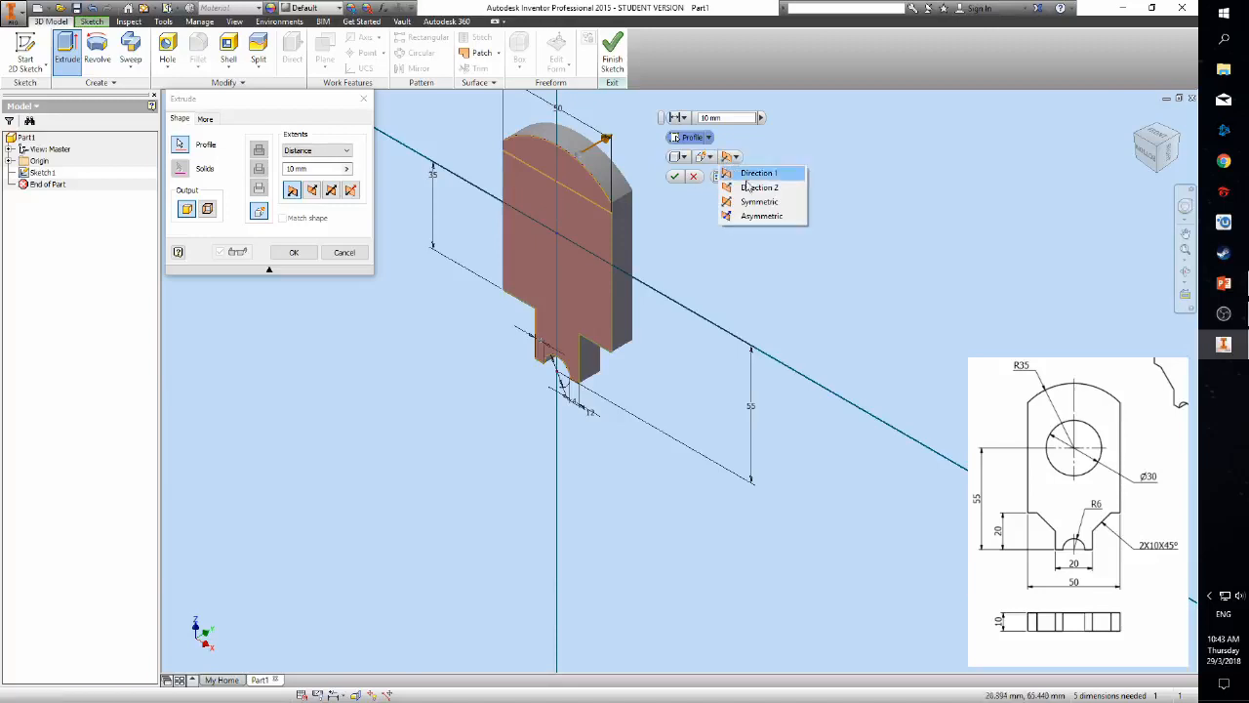
{"action": "left_click", "coordinate": [759, 187]}
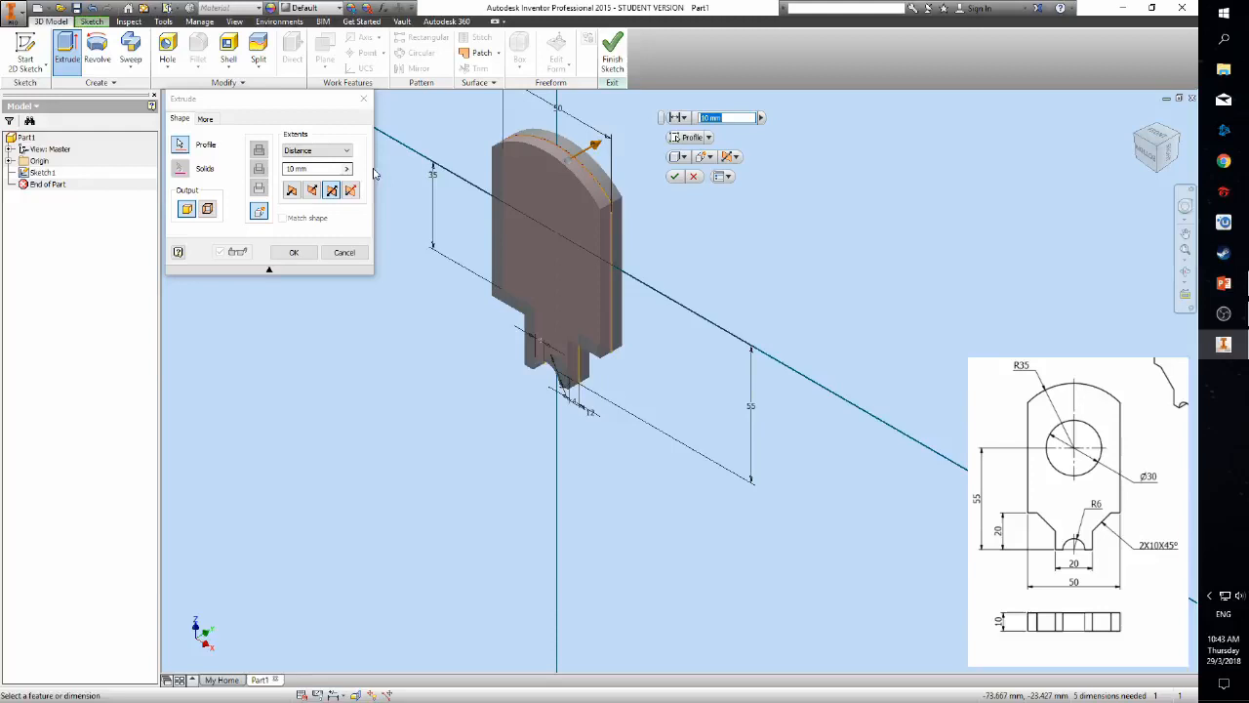
{"action": "left_click", "coordinate": [293, 252]}
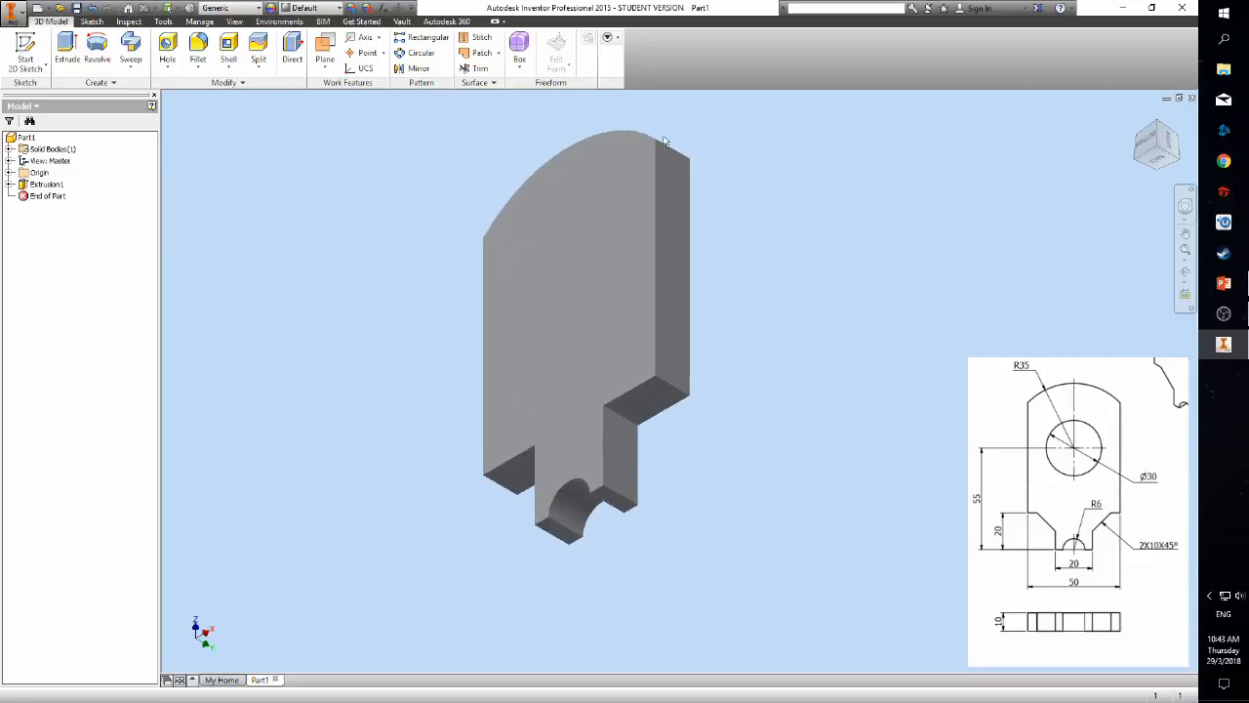
Step: Chamfer the two notch corner edges by 10 mm and begin a sketch on the front face
{"action": "left_click", "coordinate": [197, 48]}
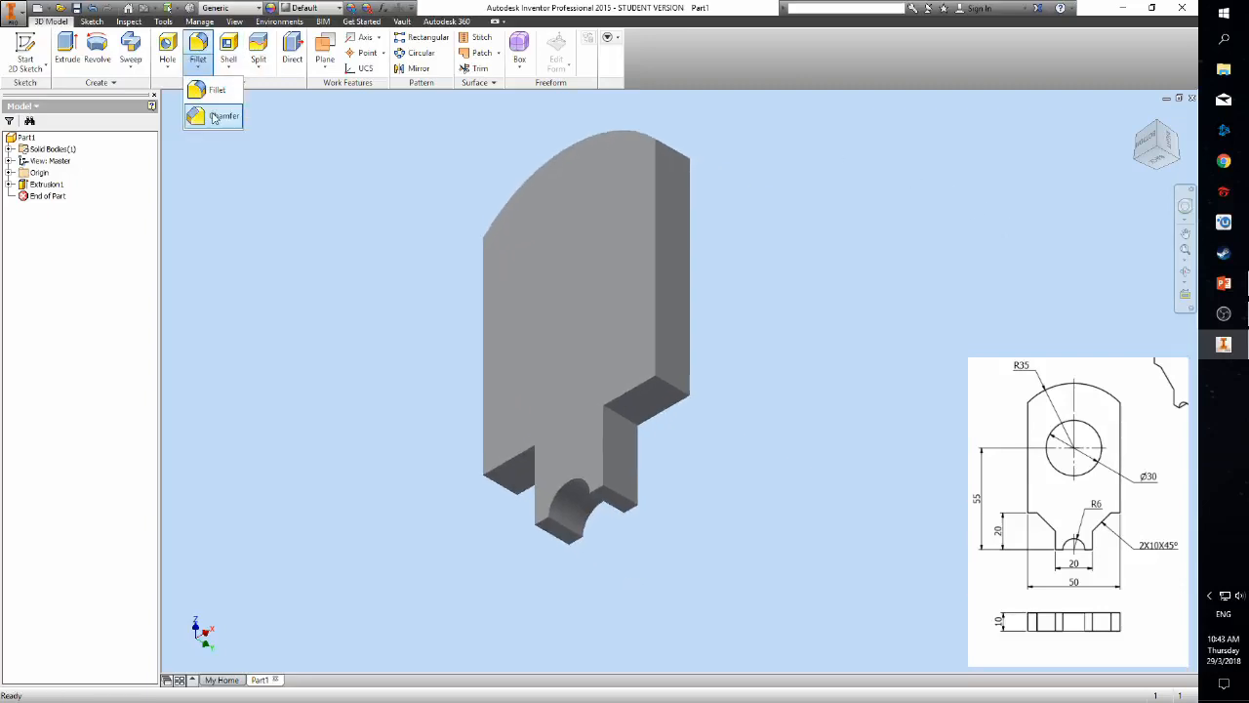
{"action": "left_click", "coordinate": [225, 115]}
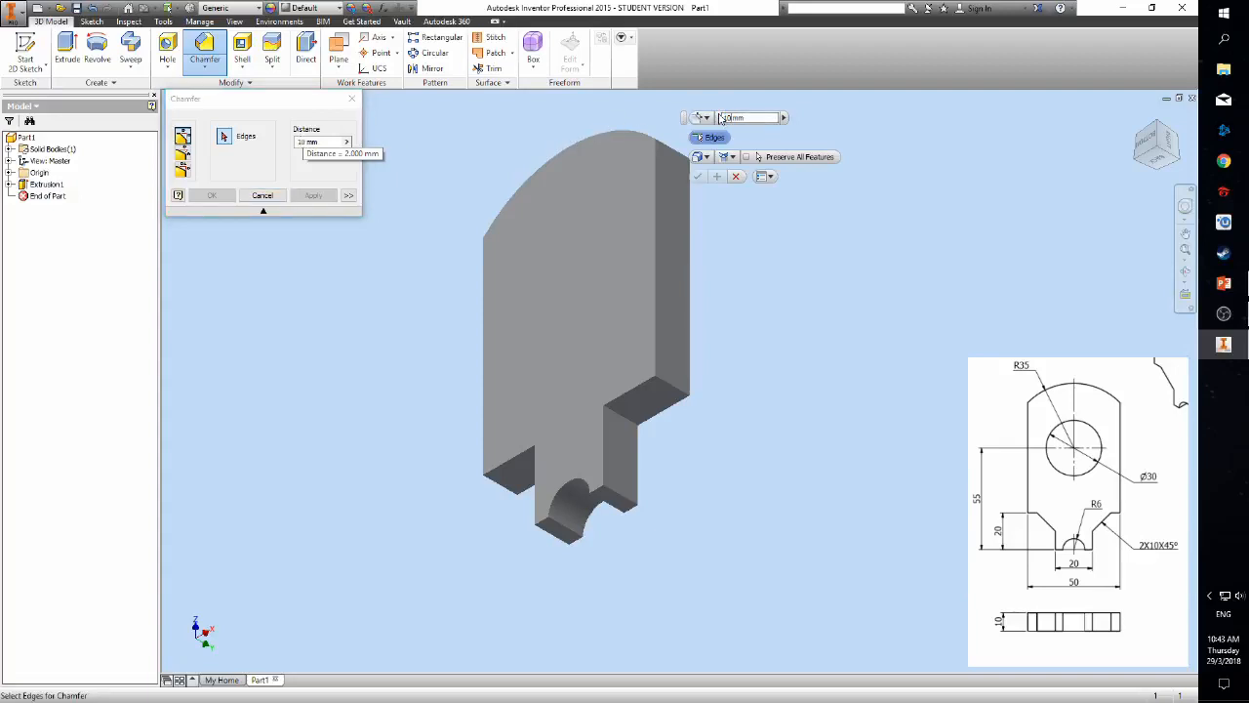
{"action": "left_click", "coordinate": [620, 410]}
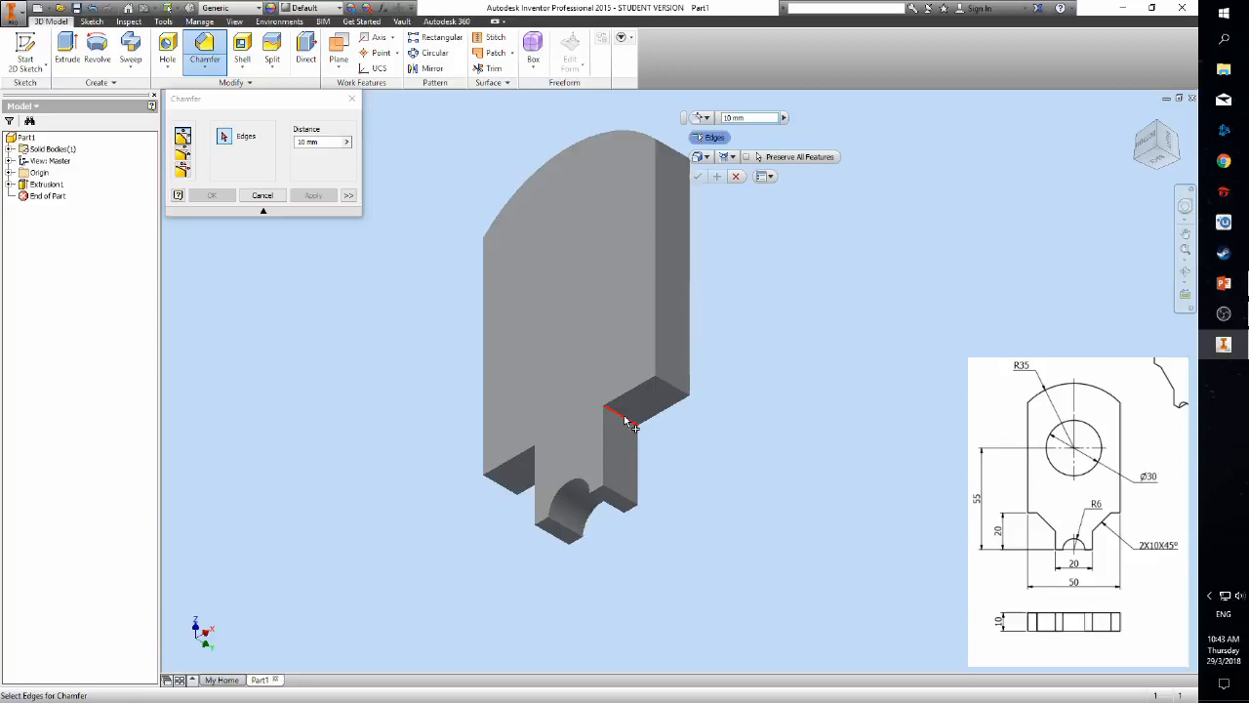
{"action": "left_click", "coordinate": [635, 410]}
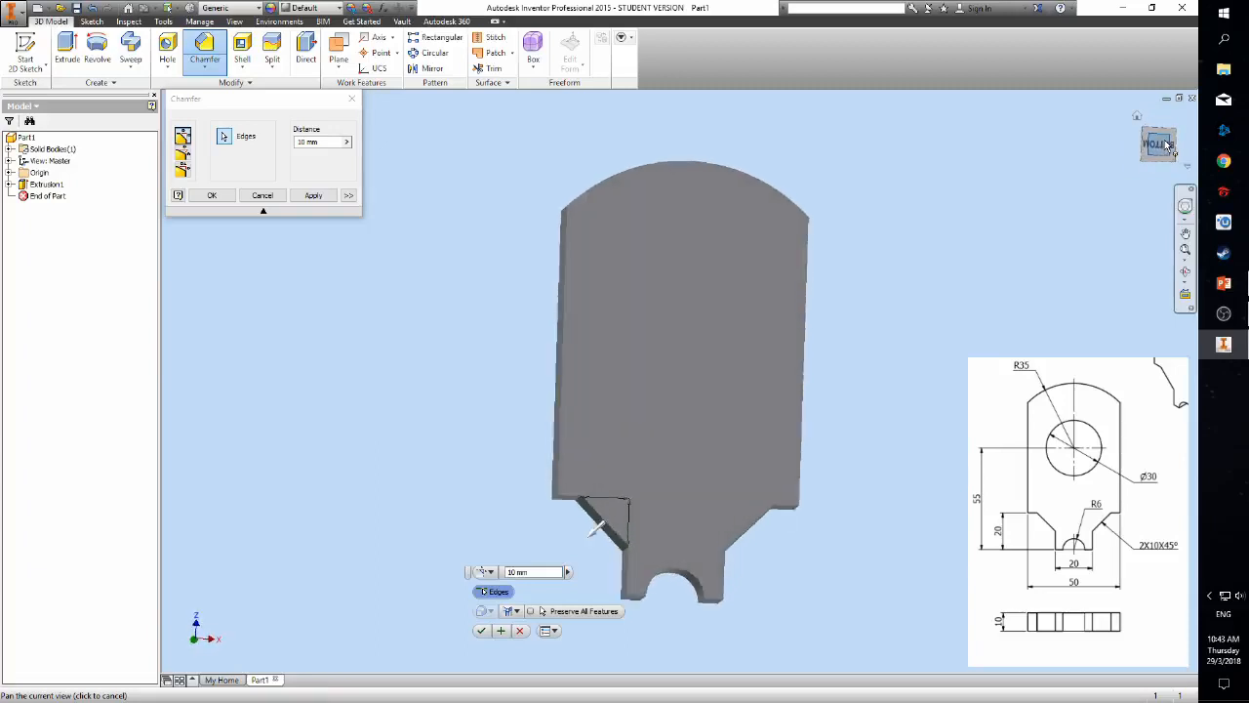
{"action": "left_click", "coordinate": [211, 195]}
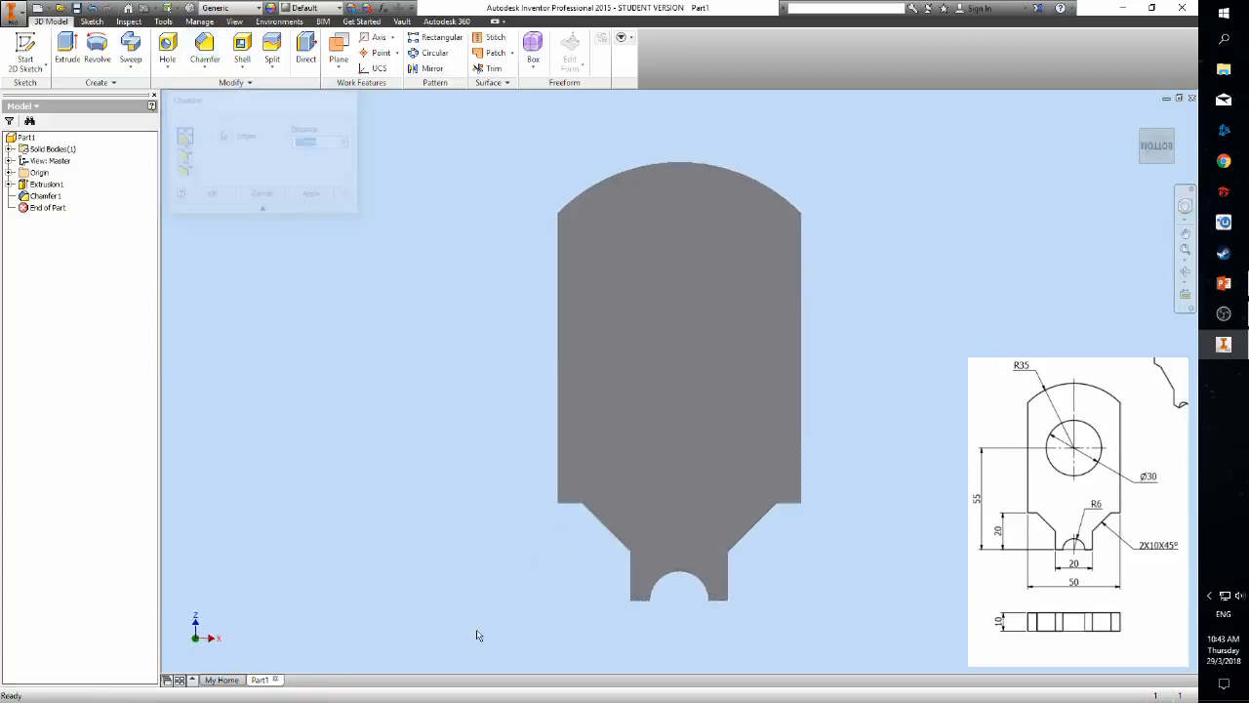
{"action": "left_click", "coordinate": [261, 193]}
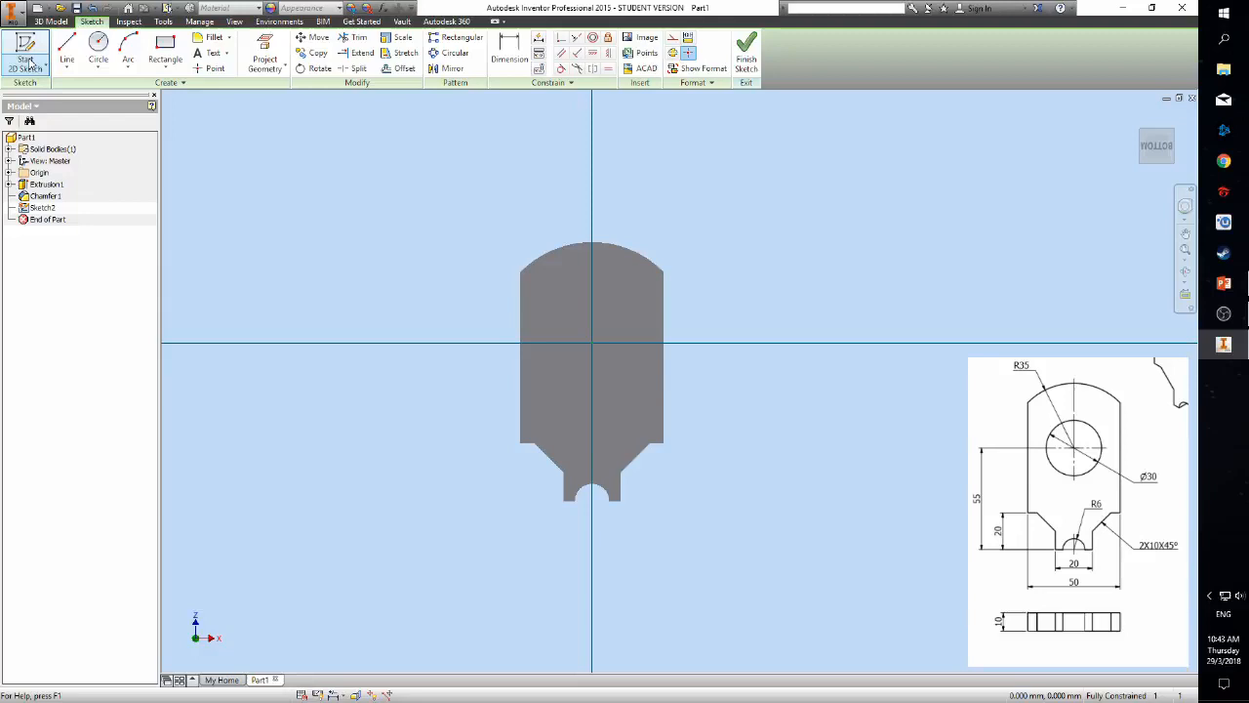
Step: Sketch a circle at the origin and extrude it as a cut to form the central hole
{"action": "left_click", "coordinate": [97, 49]}
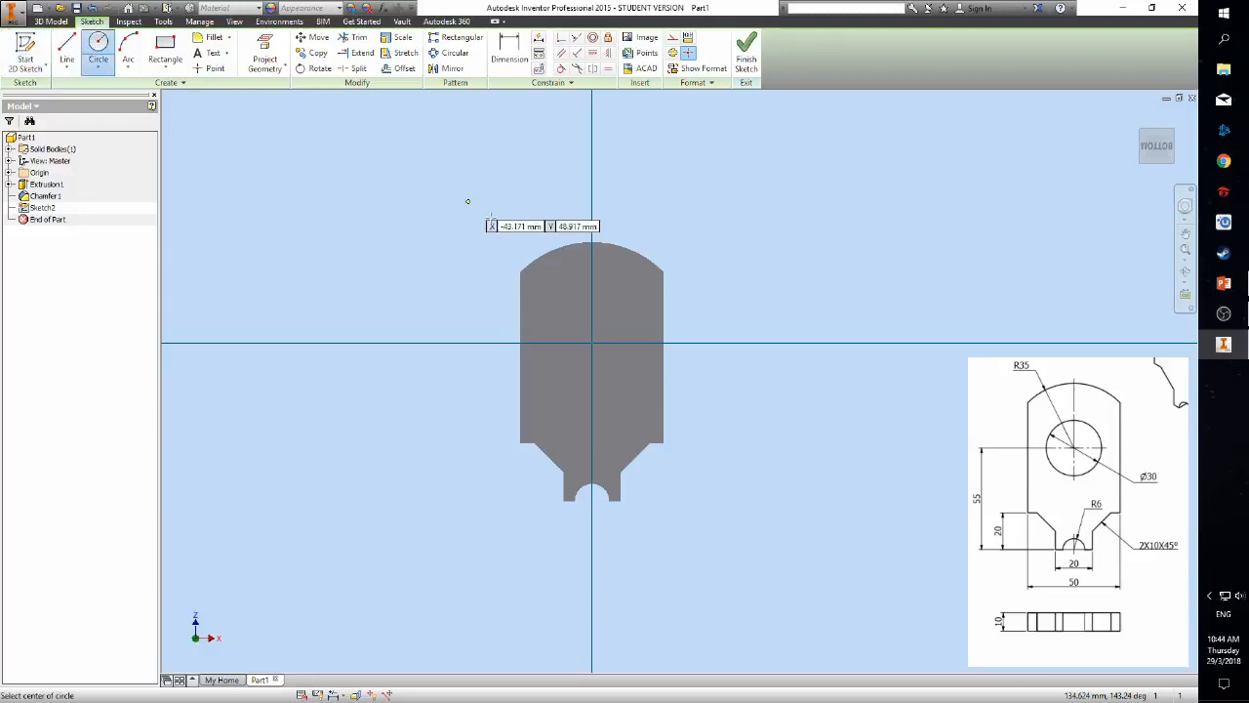
{"action": "left_click", "coordinate": [593, 342]}
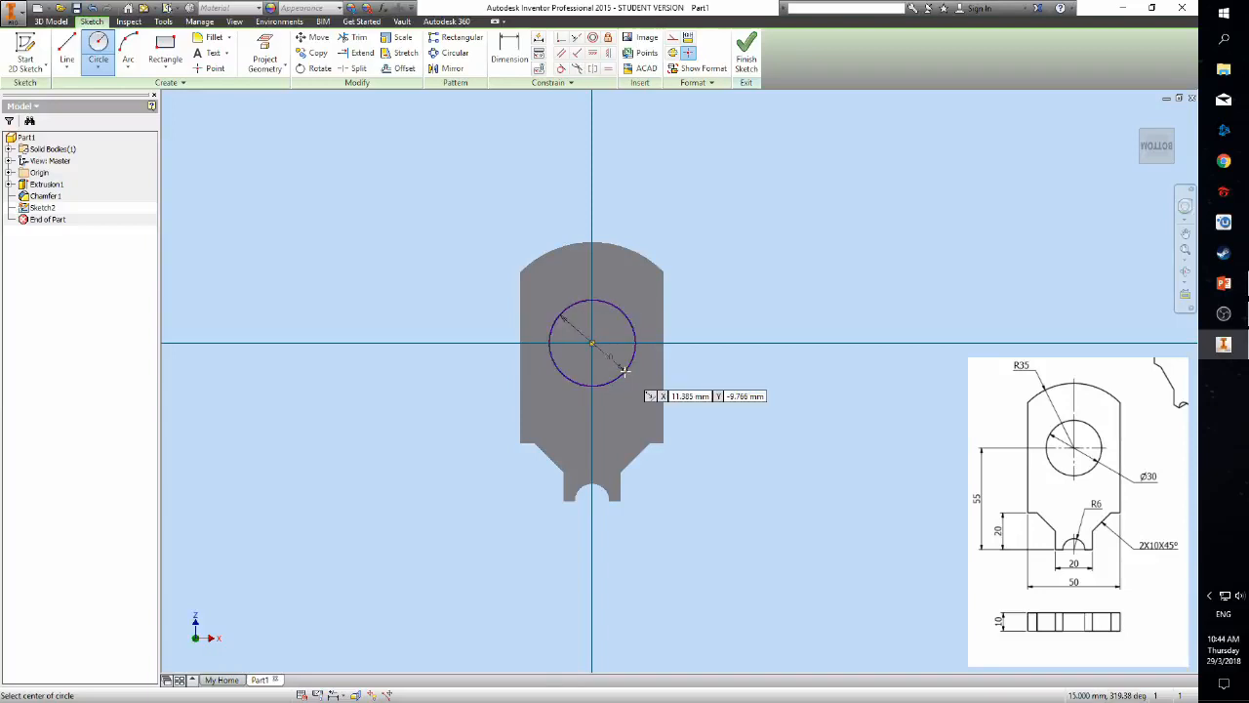
{"action": "left_click", "coordinate": [508, 54]}
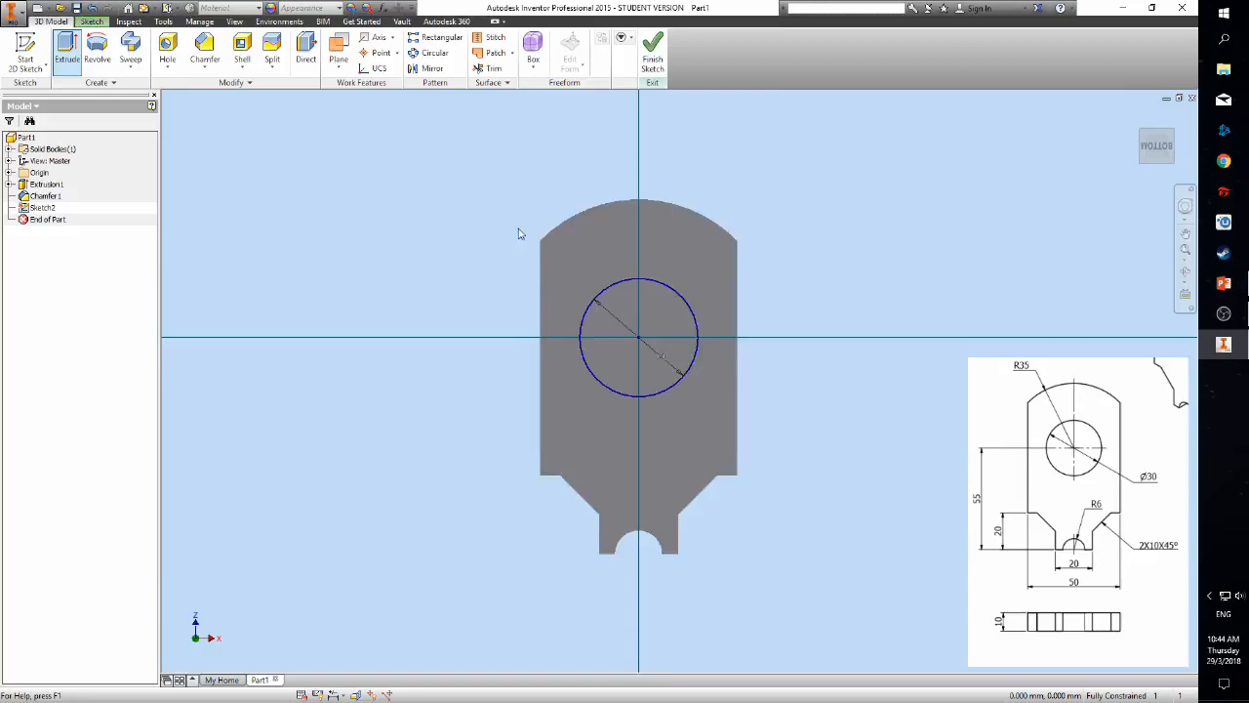
{"action": "left_click", "coordinate": [66, 47]}
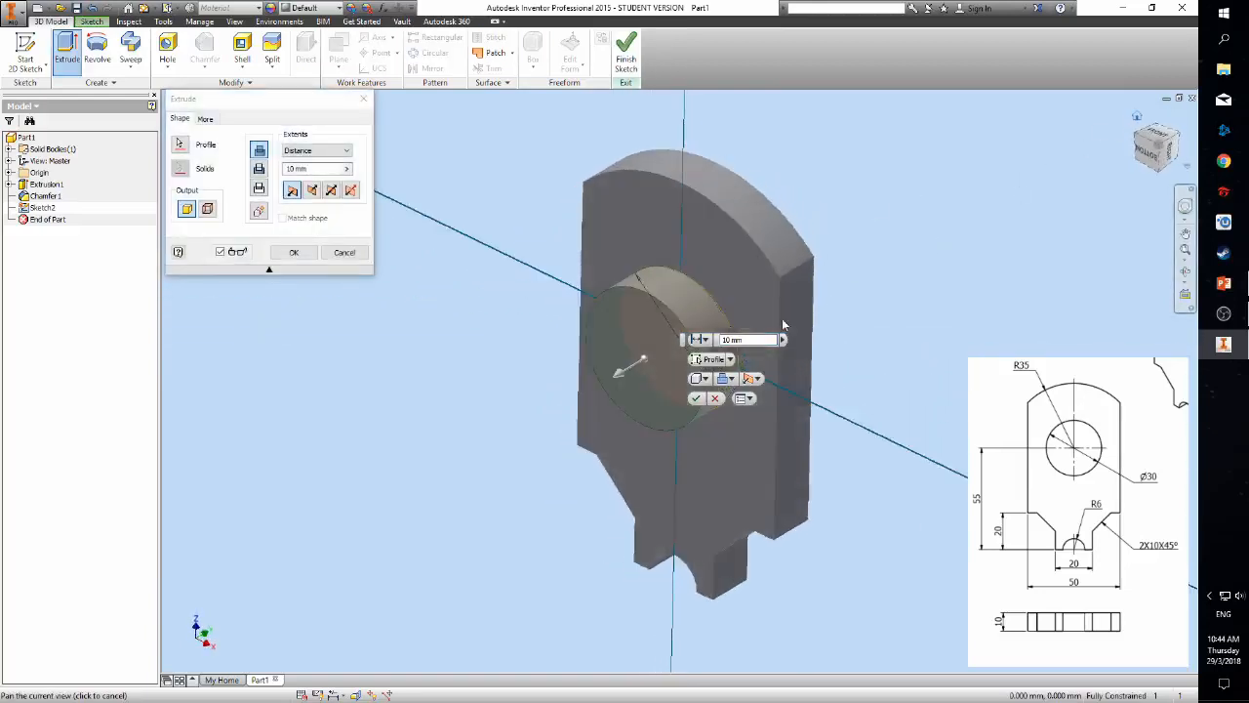
{"action": "left_click", "coordinate": [257, 168]}
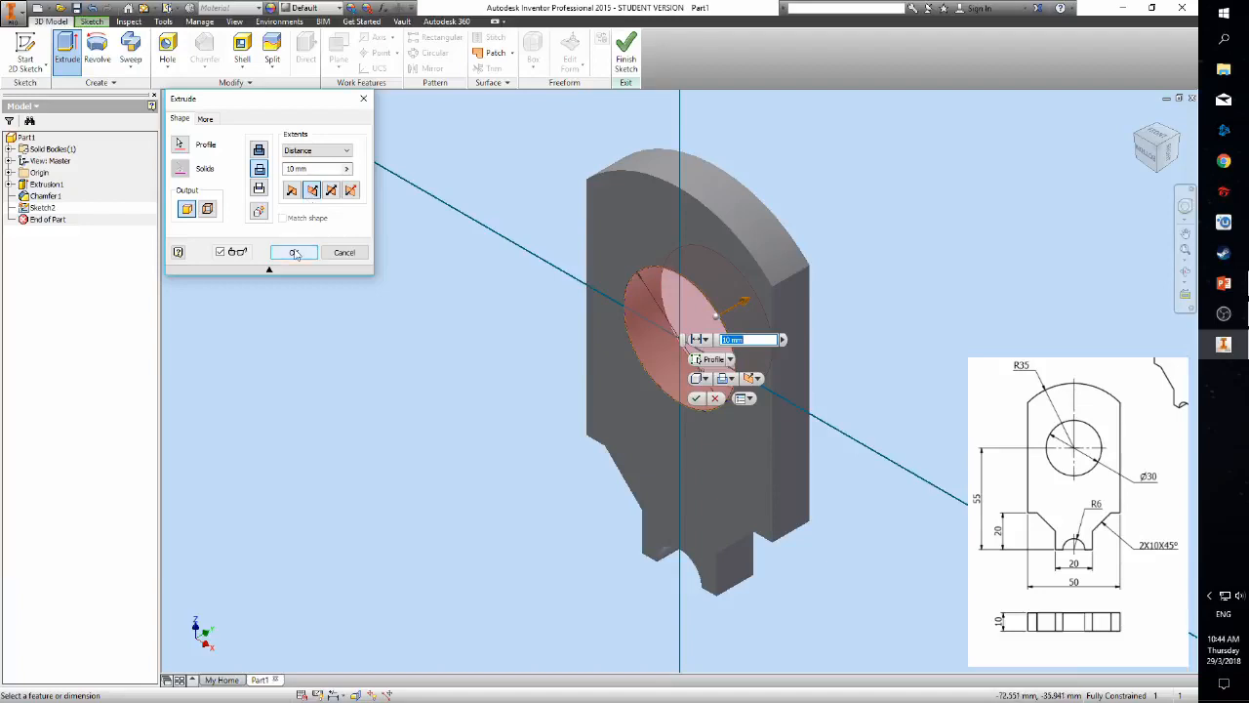
{"action": "left_click", "coordinate": [293, 252]}
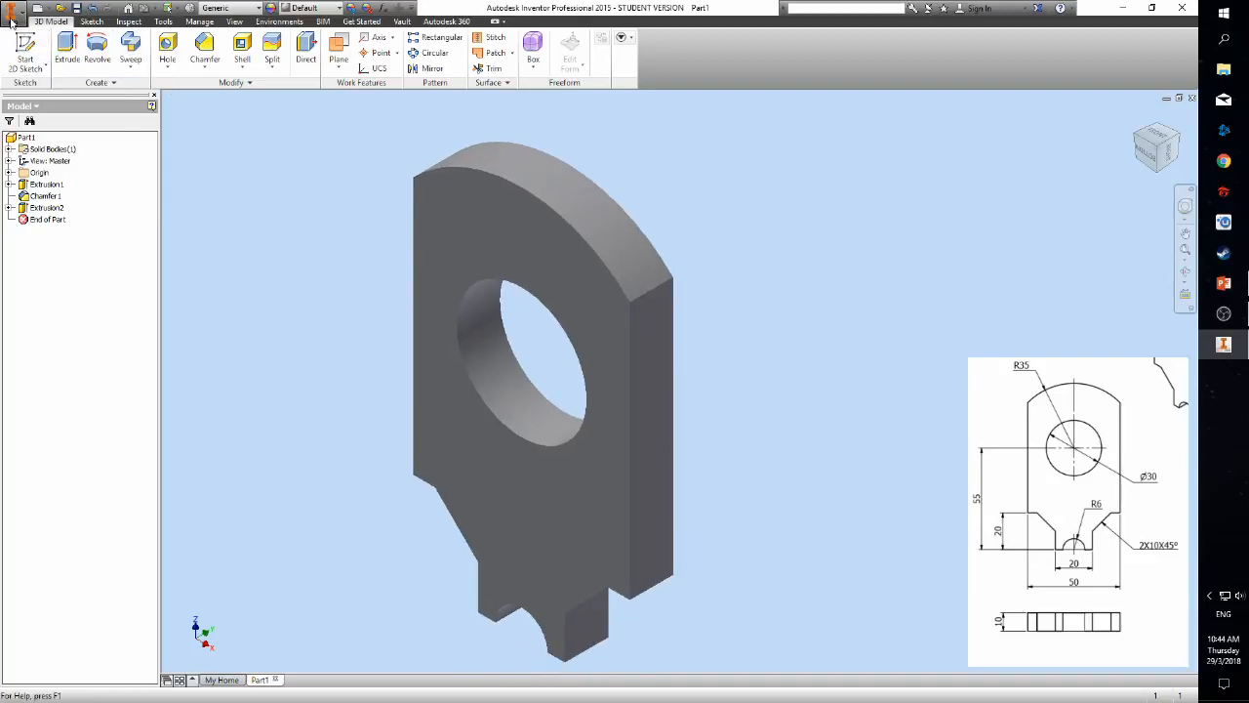
Step: Save the bracket part as 'Ex5' in the Exercise 5 folder
{"action": "left_click", "coordinate": [12, 12]}
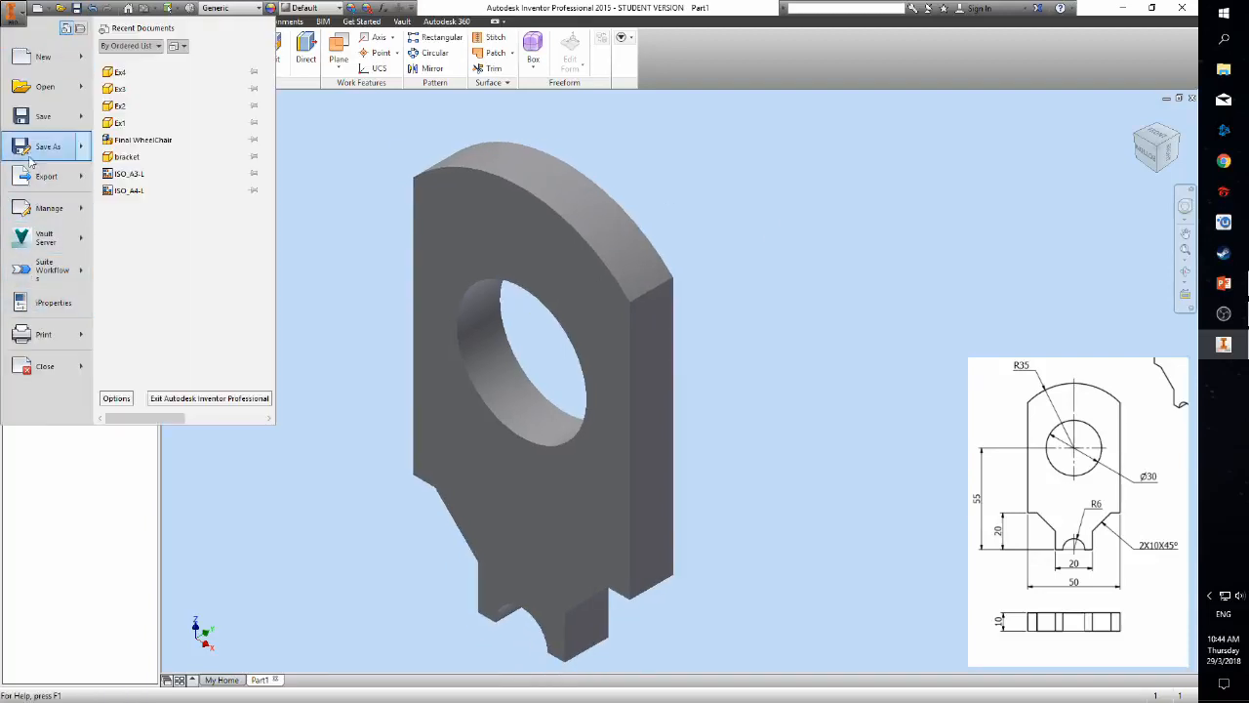
{"action": "left_click", "coordinate": [47, 147]}
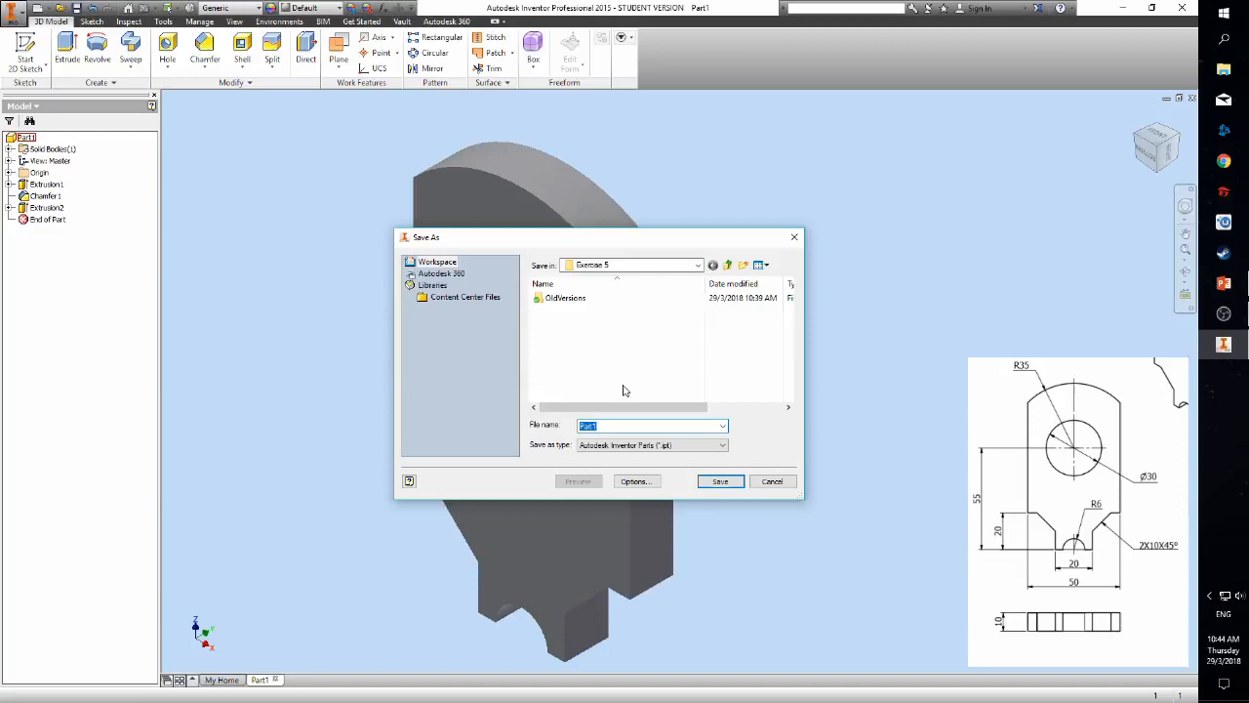
{"action": "type", "text": "Ex5"}
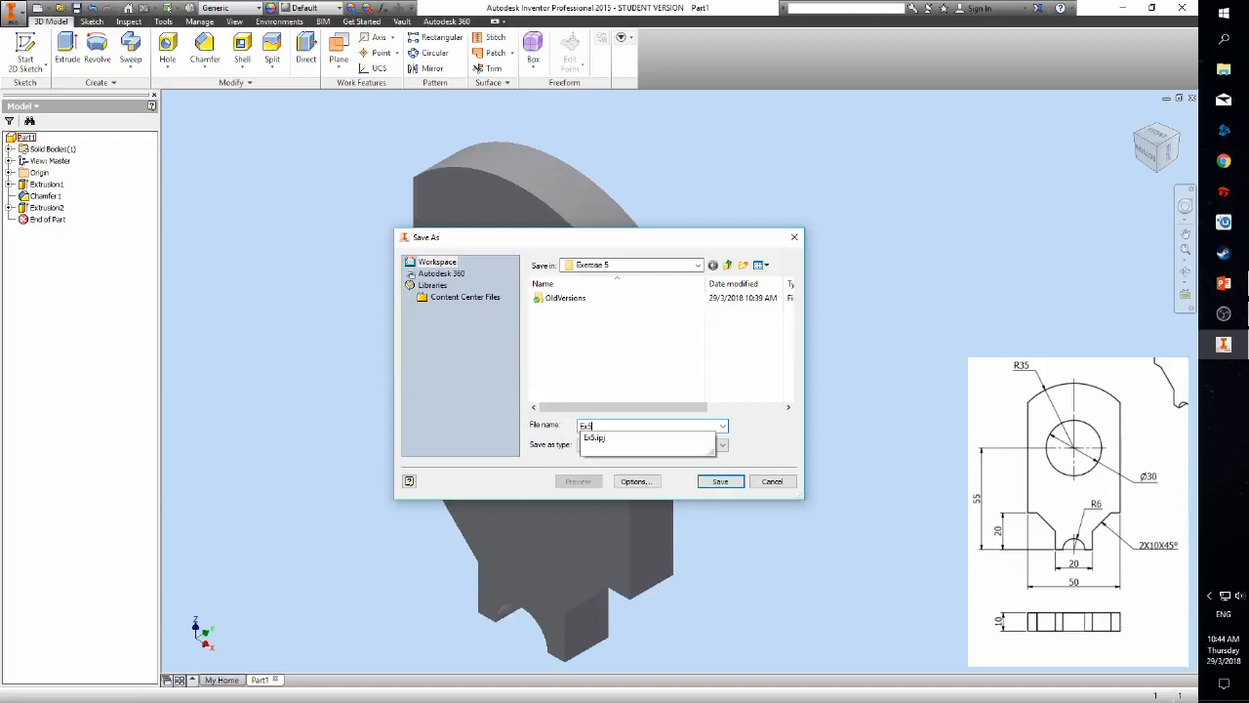
{"action": "left_click", "coordinate": [718, 481]}
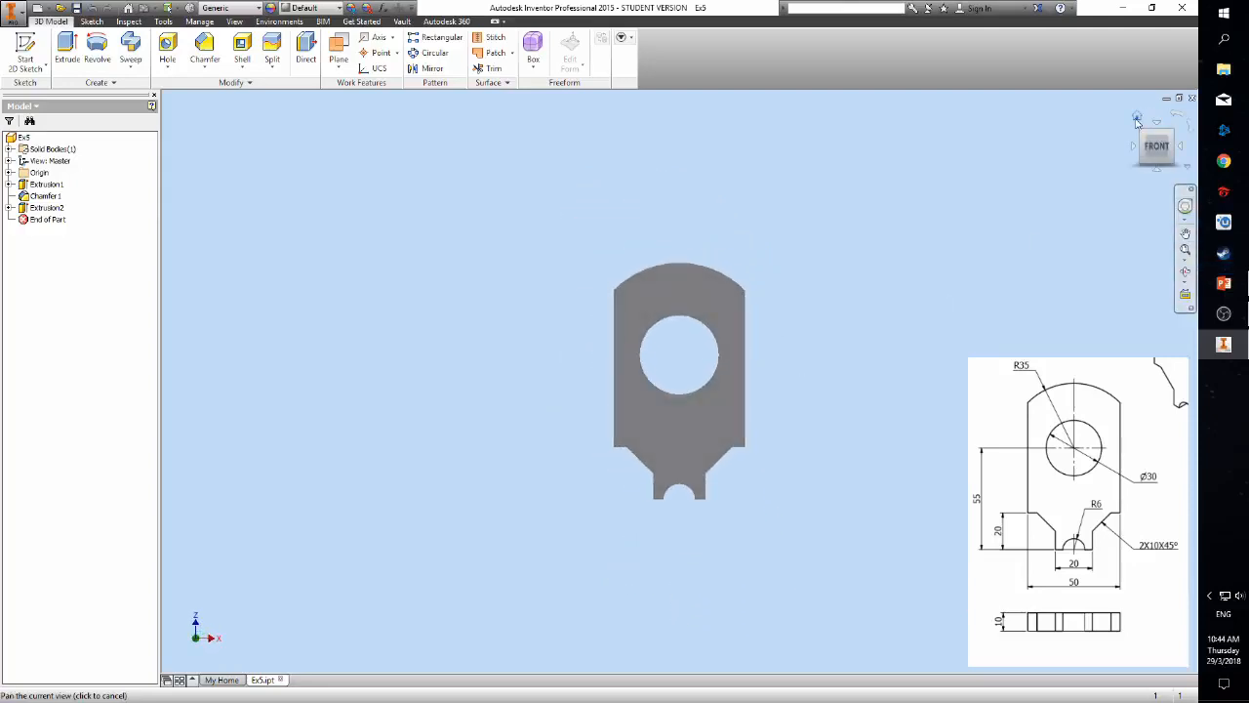
Step: Set the part material to Copper in the iProperties Physical settings
{"action": "left_click", "coordinate": [10, 7]}
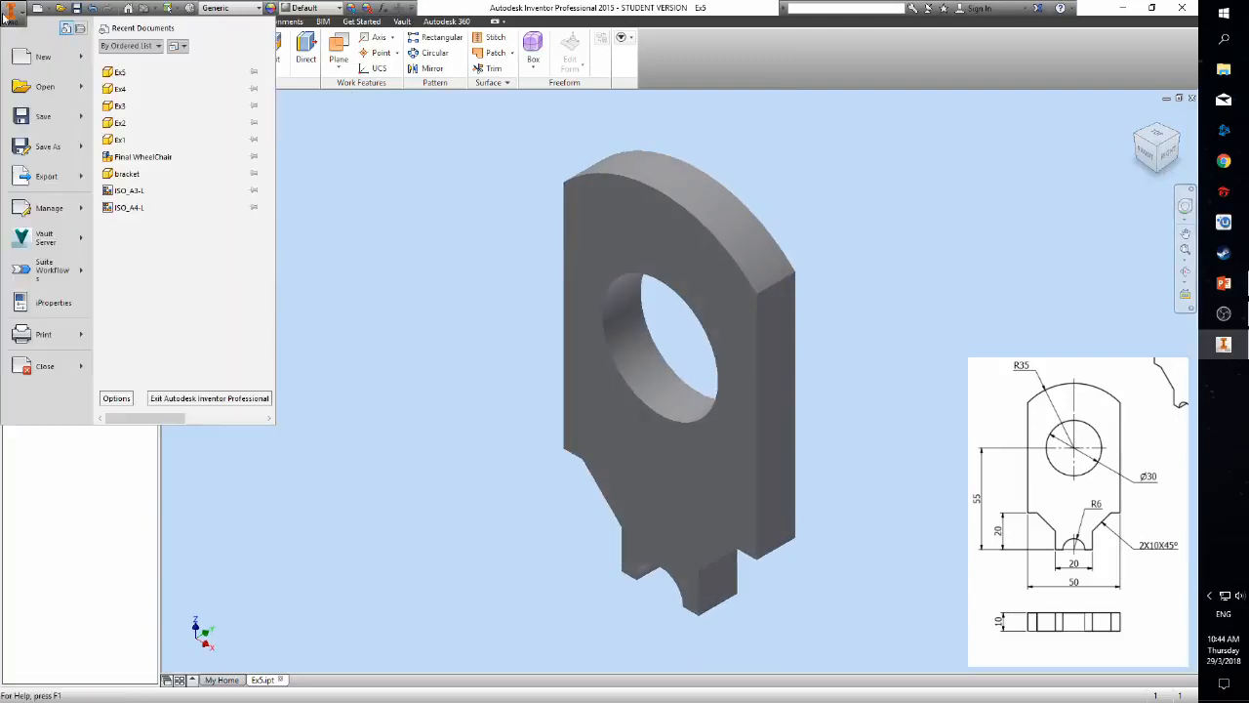
{"action": "left_click", "coordinate": [54, 301]}
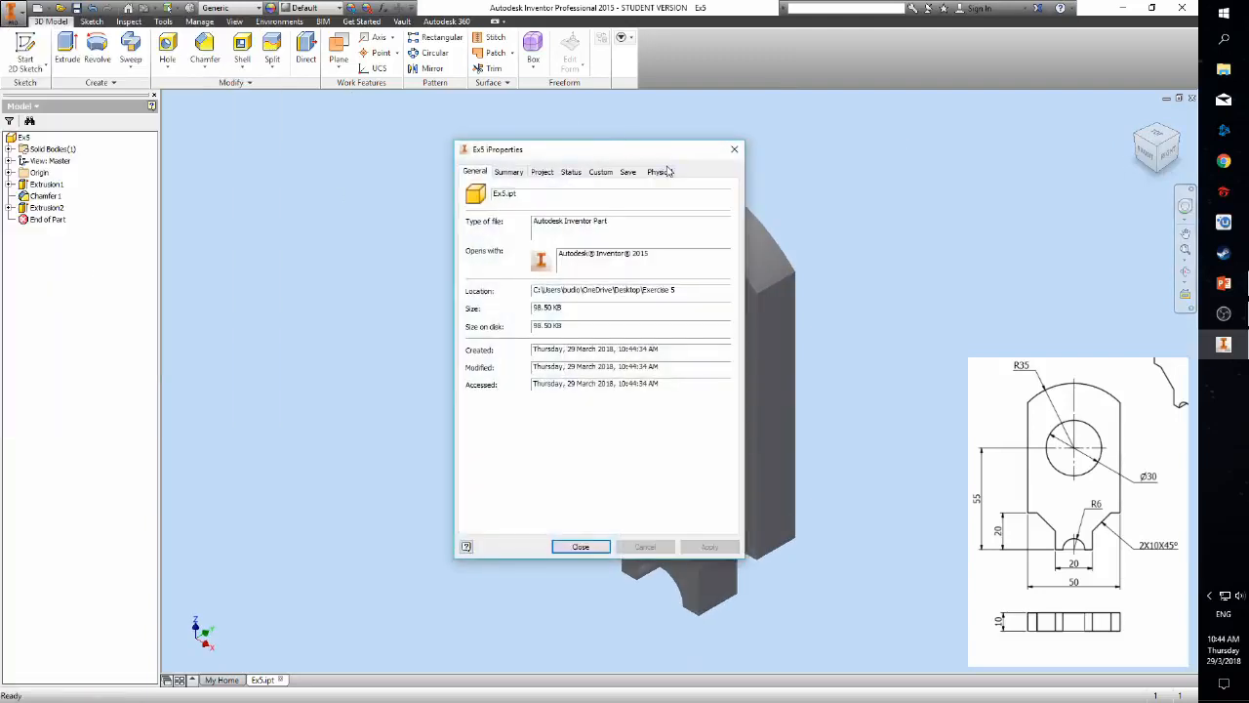
{"action": "left_click", "coordinate": [659, 172]}
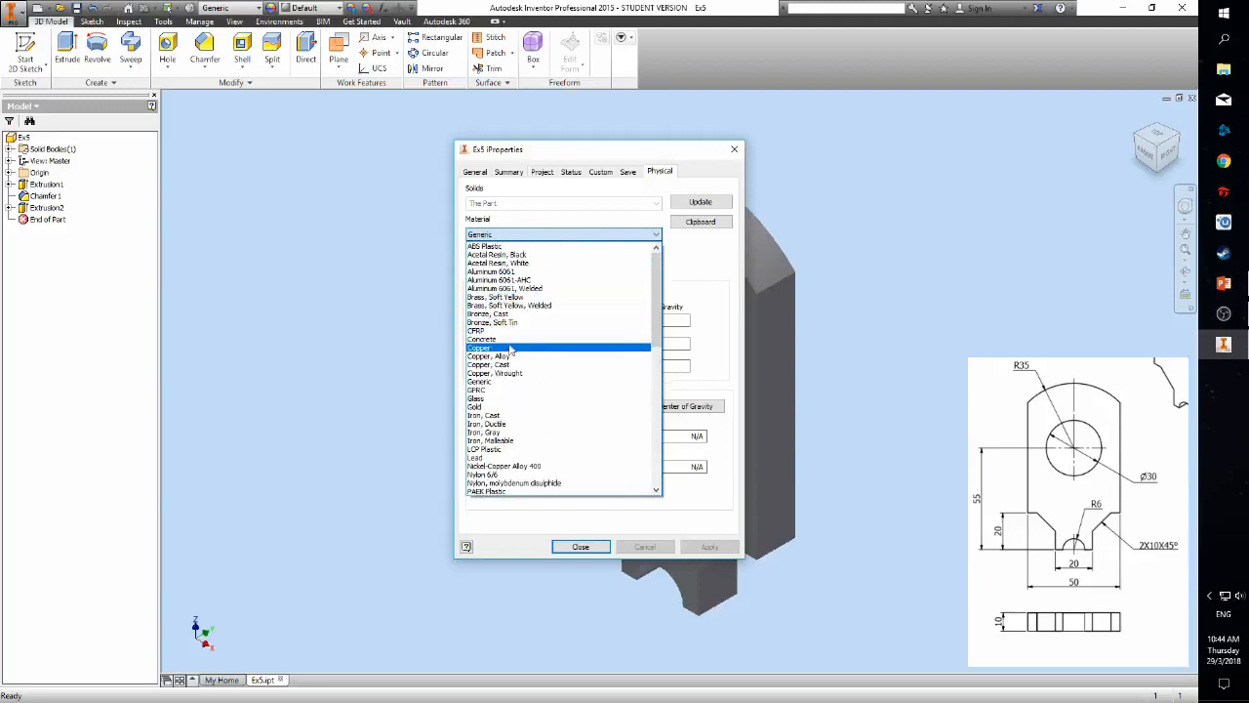
{"action": "left_click", "coordinate": [480, 347]}
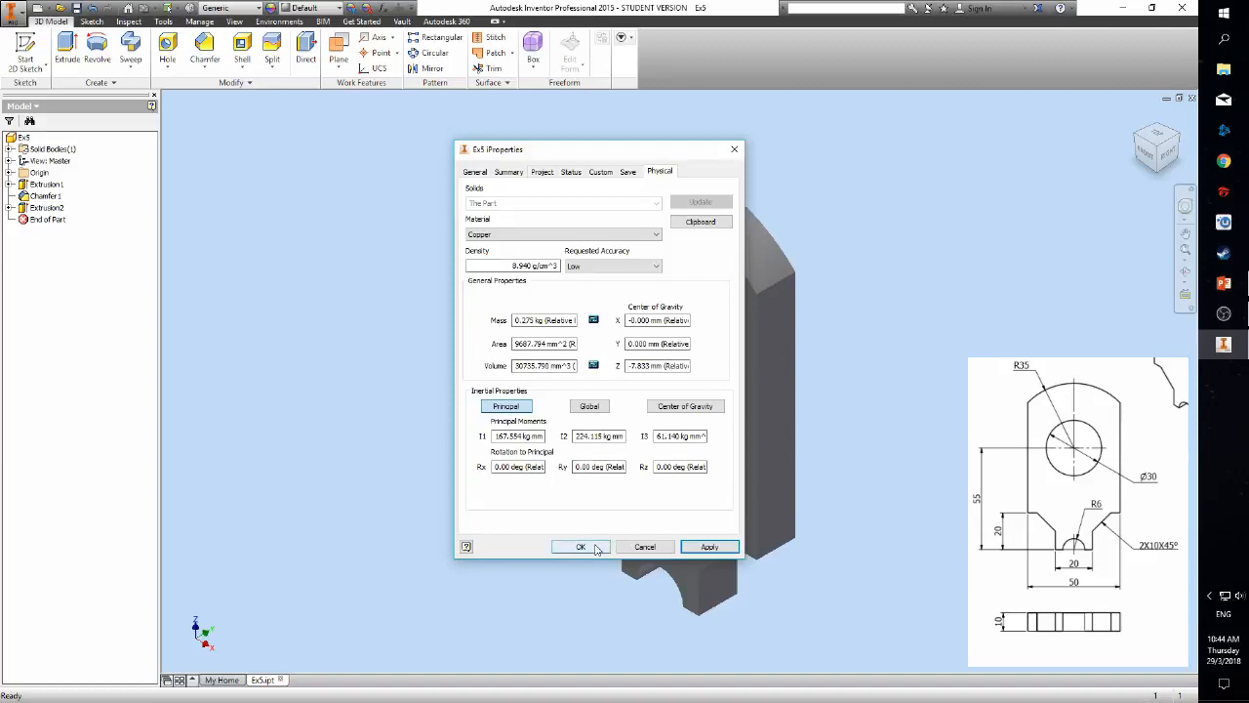
{"action": "left_click", "coordinate": [582, 547]}
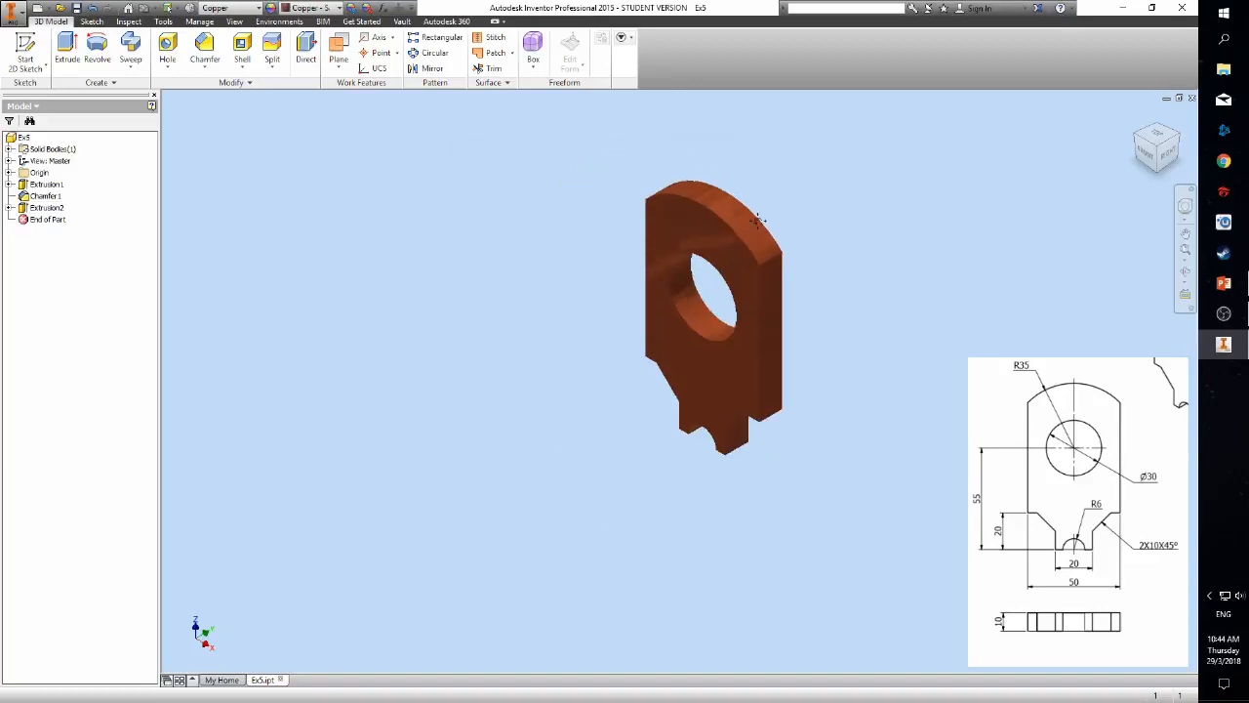